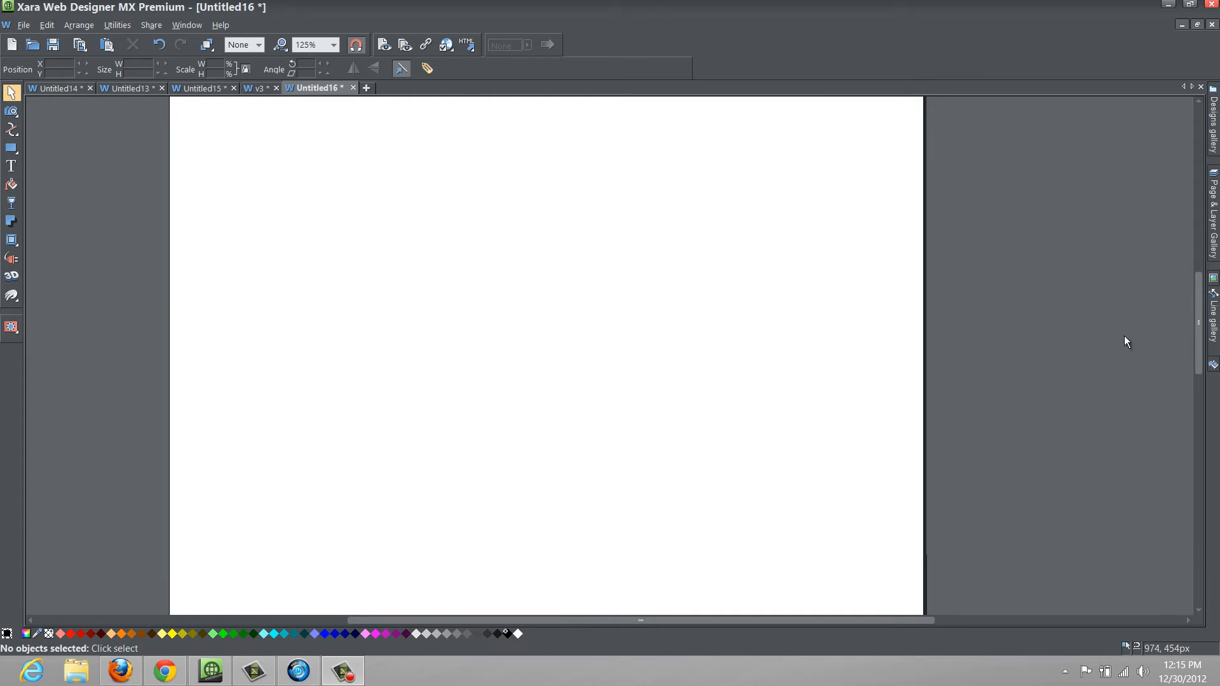
pyautogui.moveTo(1210, 147)
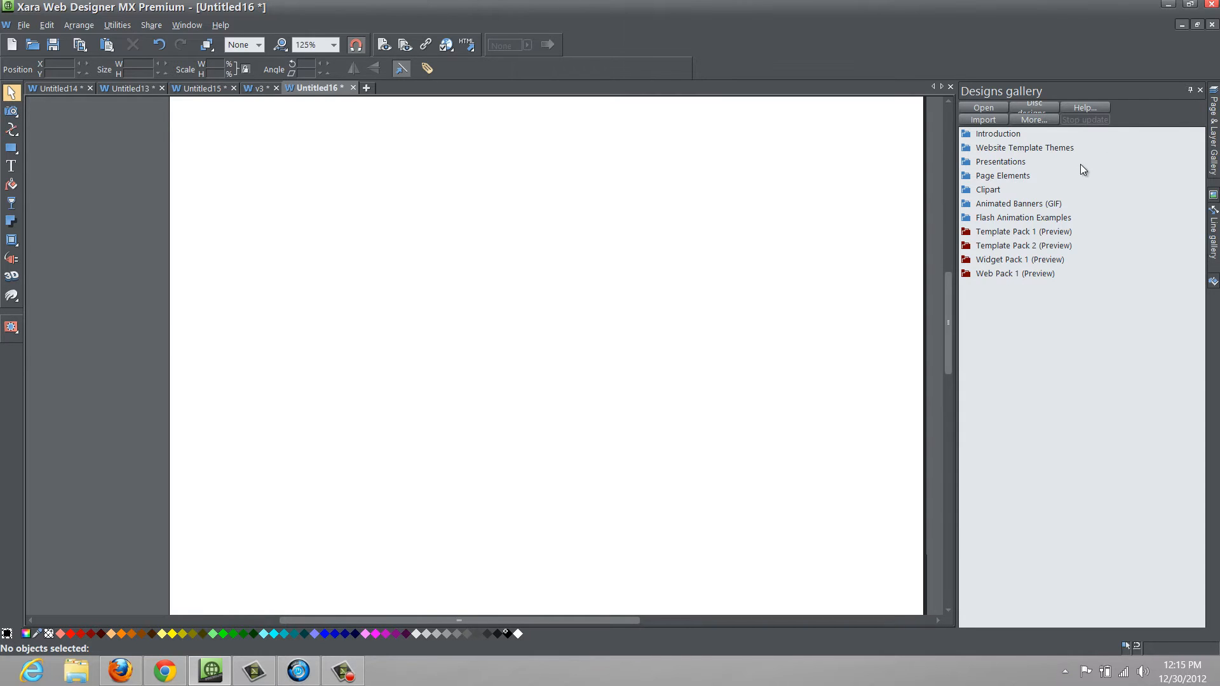
pyautogui.moveTo(972, 184)
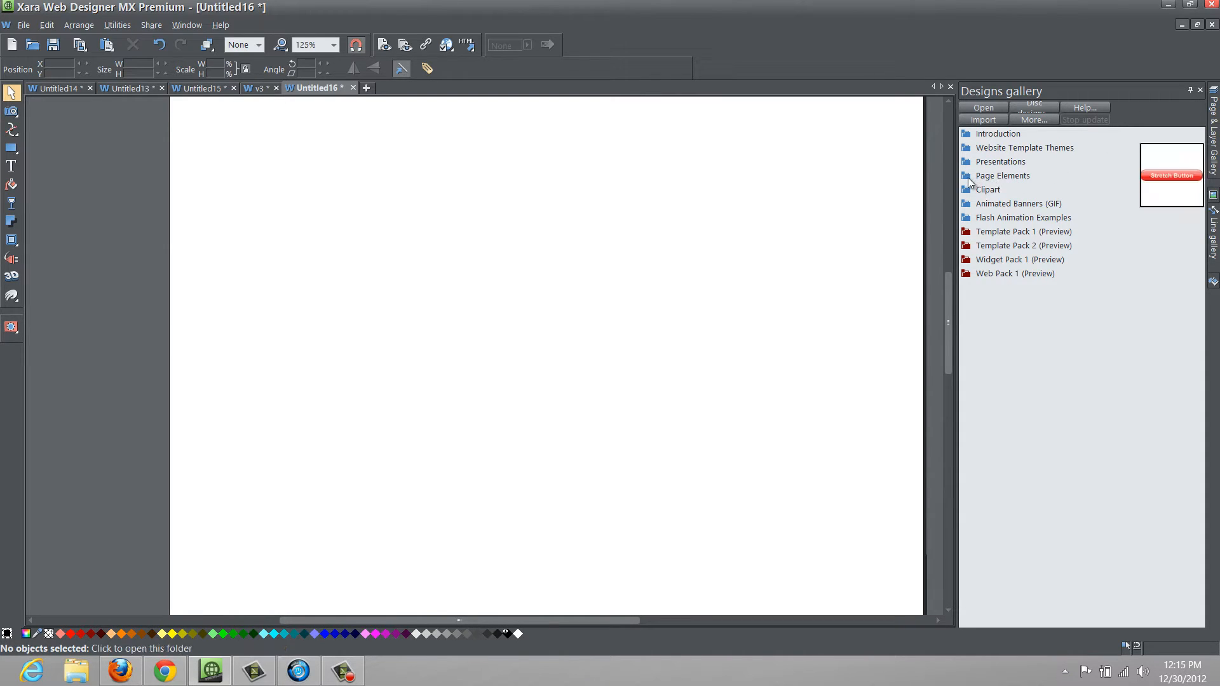
# Expand Page Elements and then its Photos category in the Designs gallery.
pyautogui.click(1003, 176)
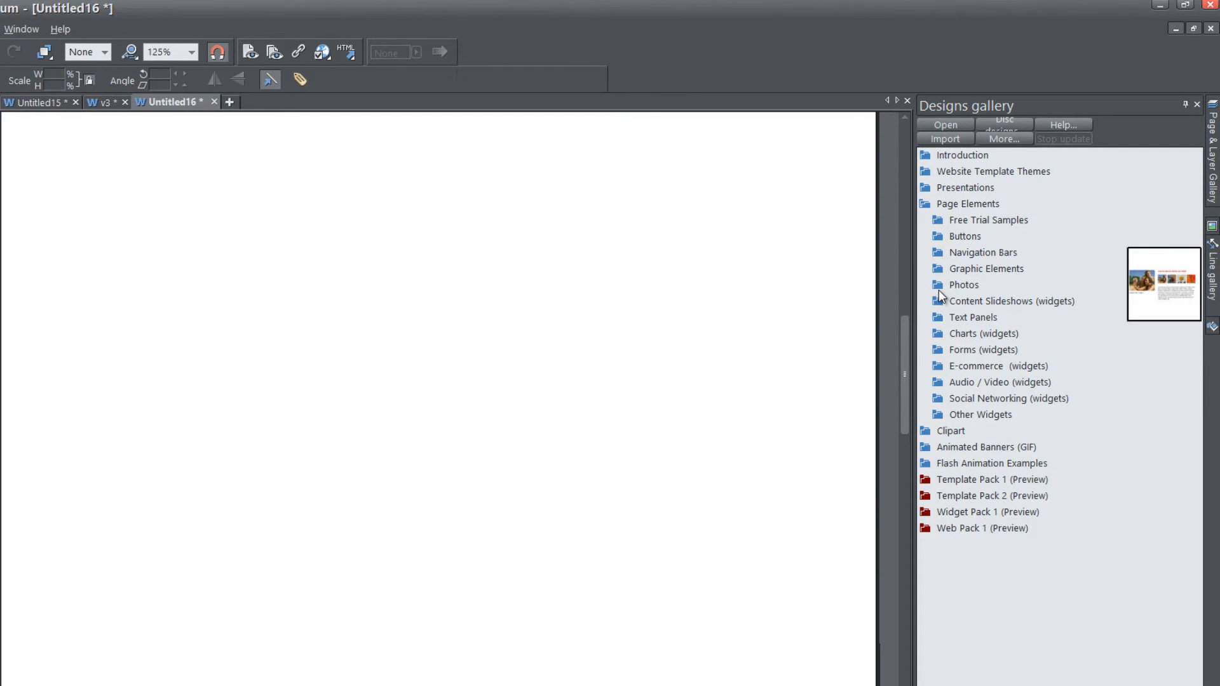
pyautogui.click(964, 284)
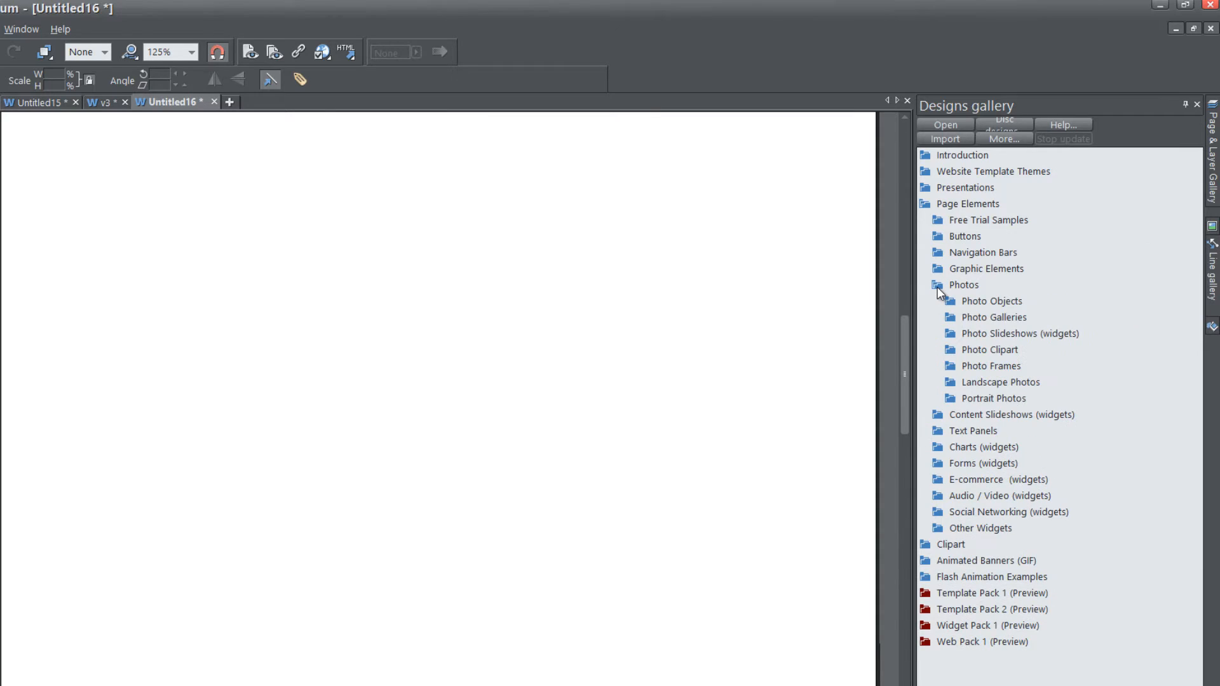
pyautogui.moveTo(1001, 398)
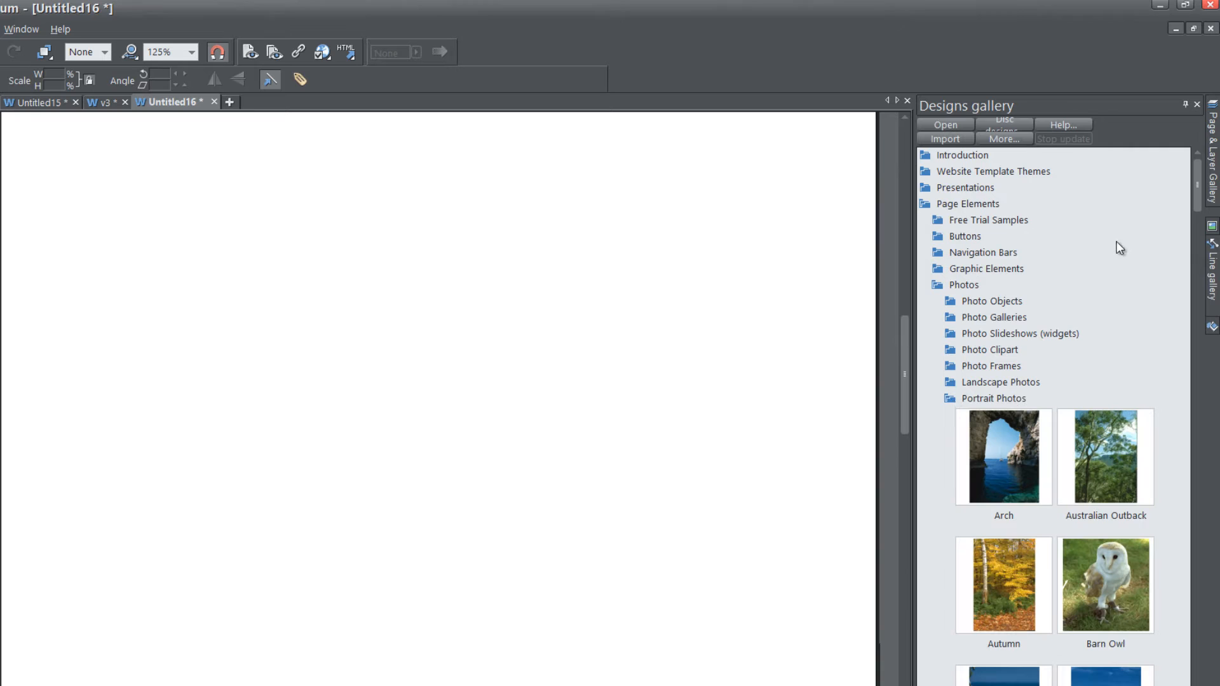
# Add the Flower 1 dahlia photo from the Portrait Photos thumbnails to the blank page.
pyautogui.scroll(-3)
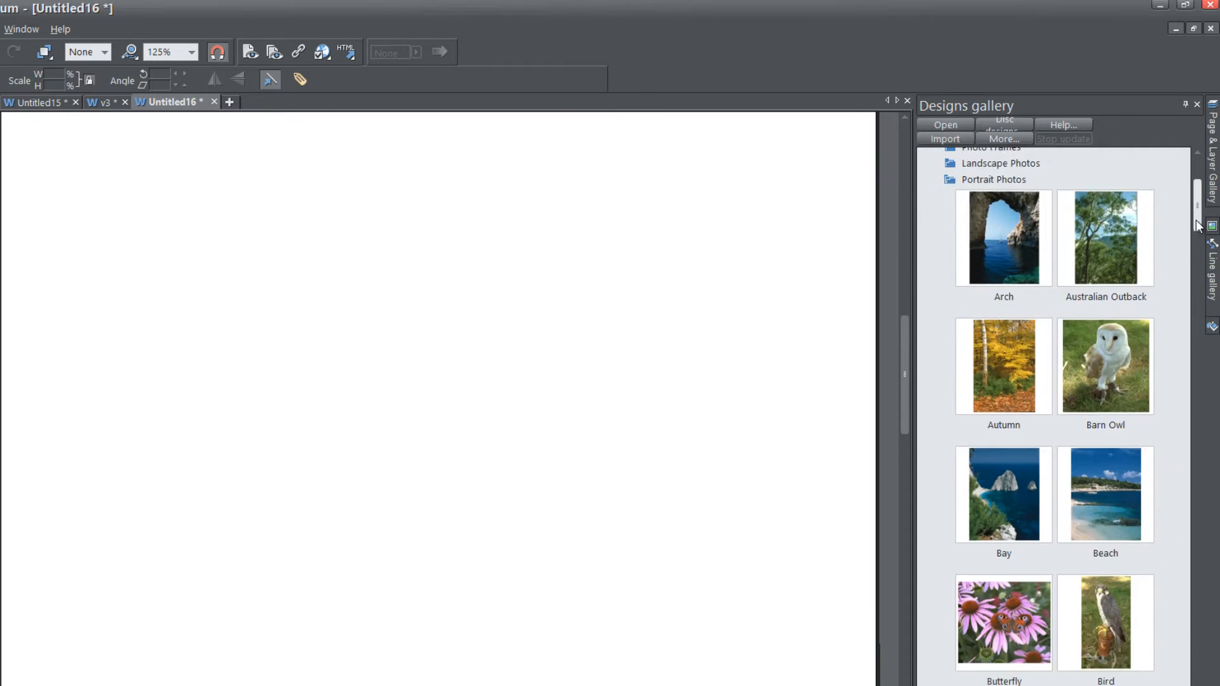
pyautogui.scroll(-3)
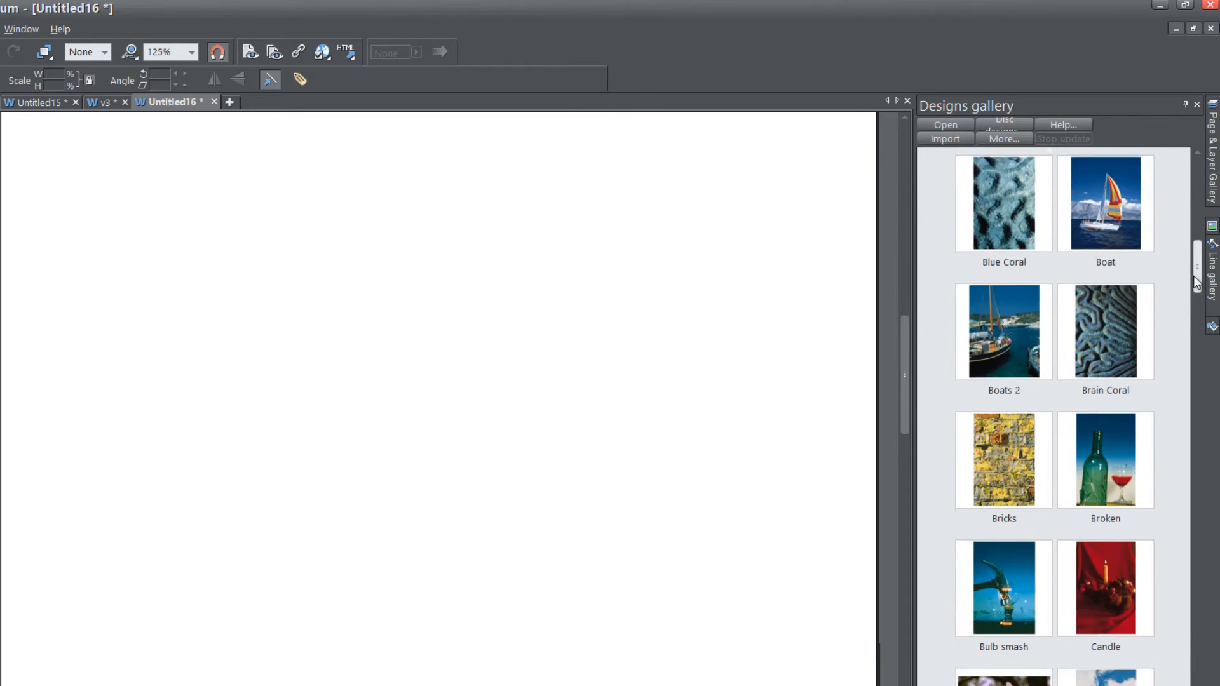
pyautogui.scroll(-3)
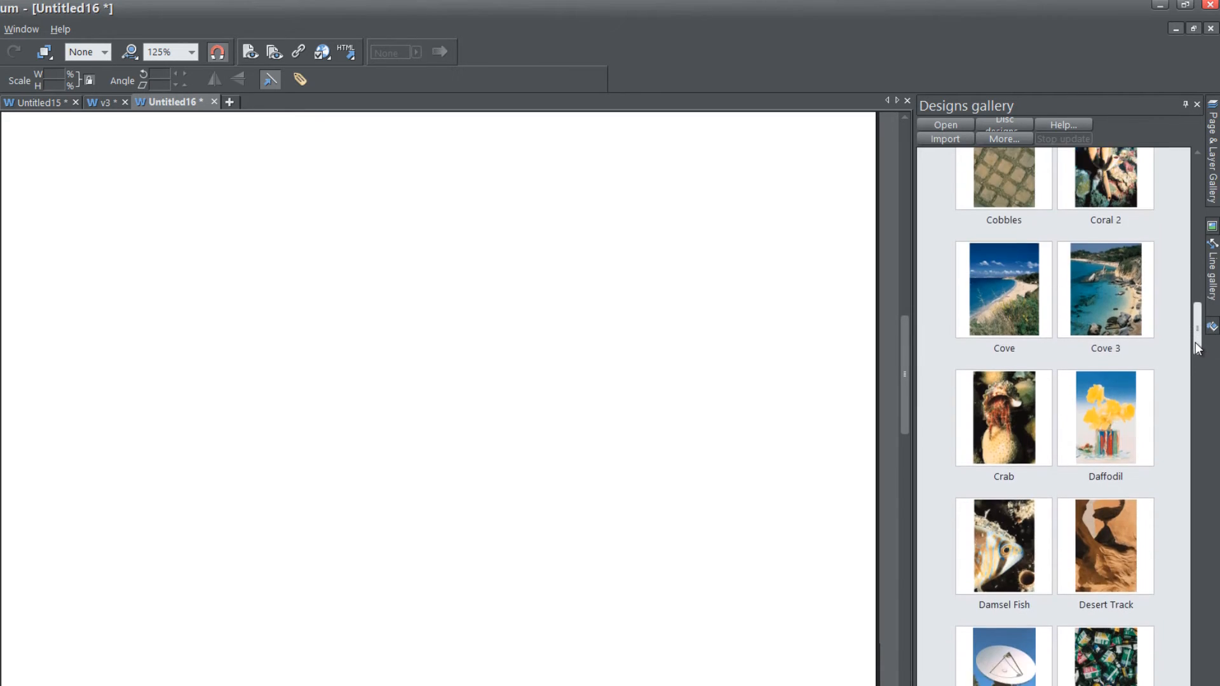
pyautogui.scroll(-3)
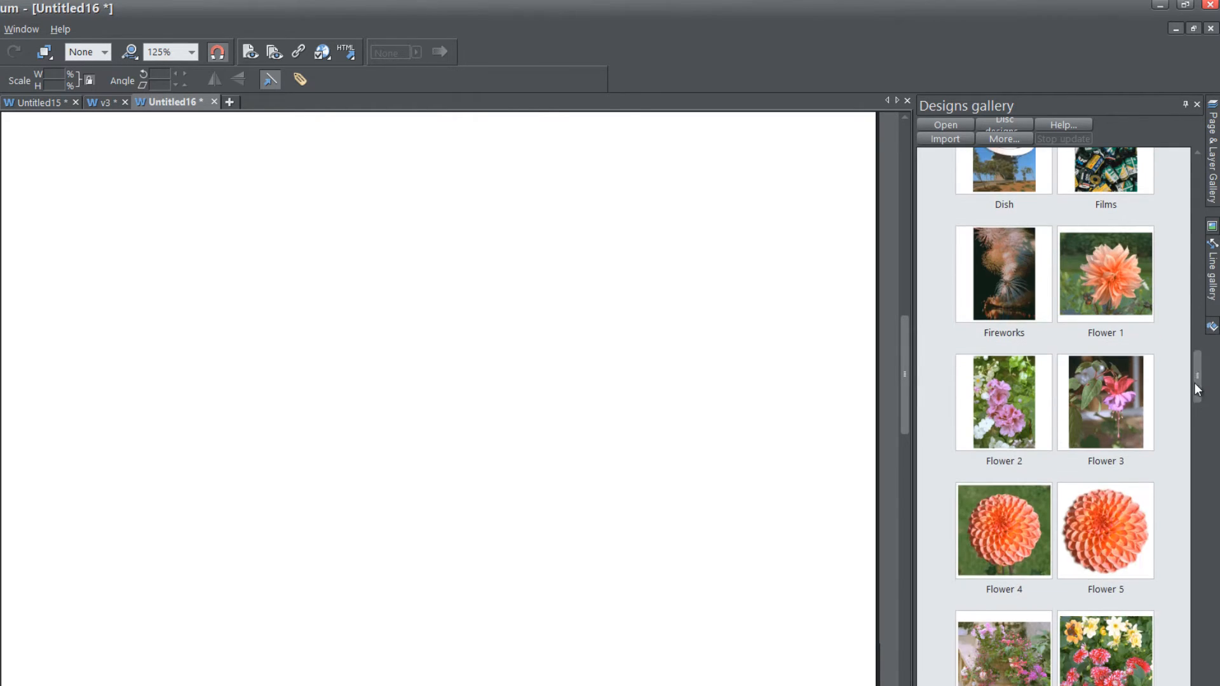
pyautogui.moveTo(1118, 313)
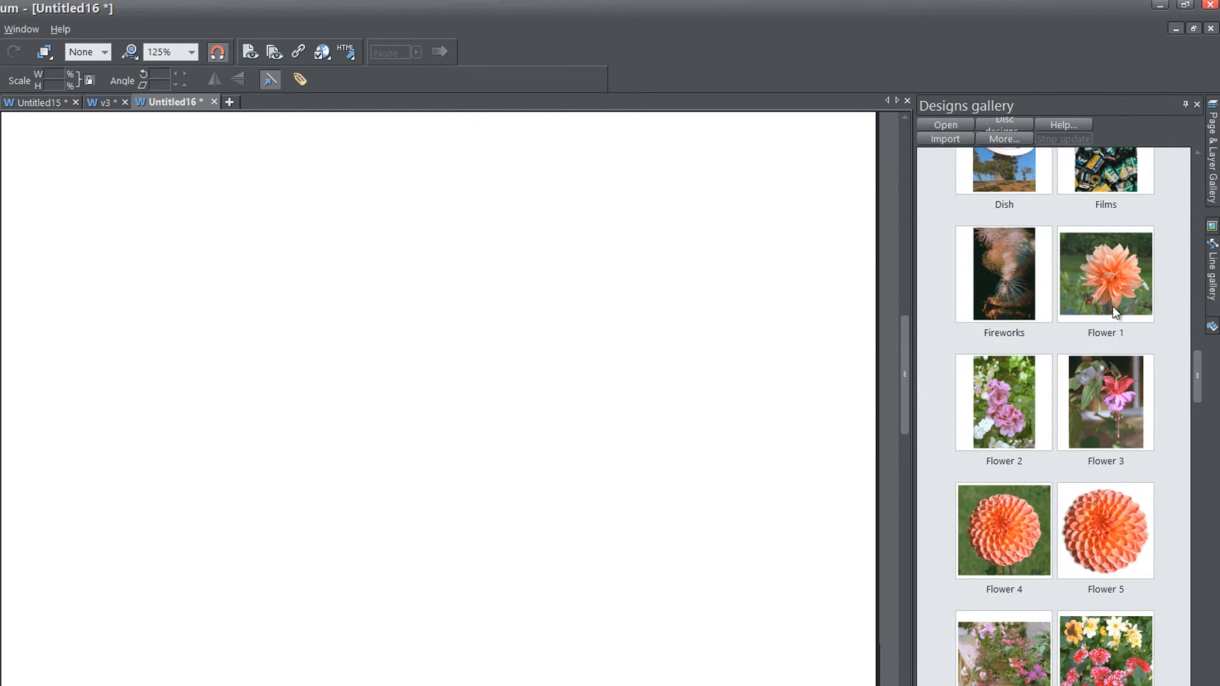
pyautogui.moveTo(1117, 345)
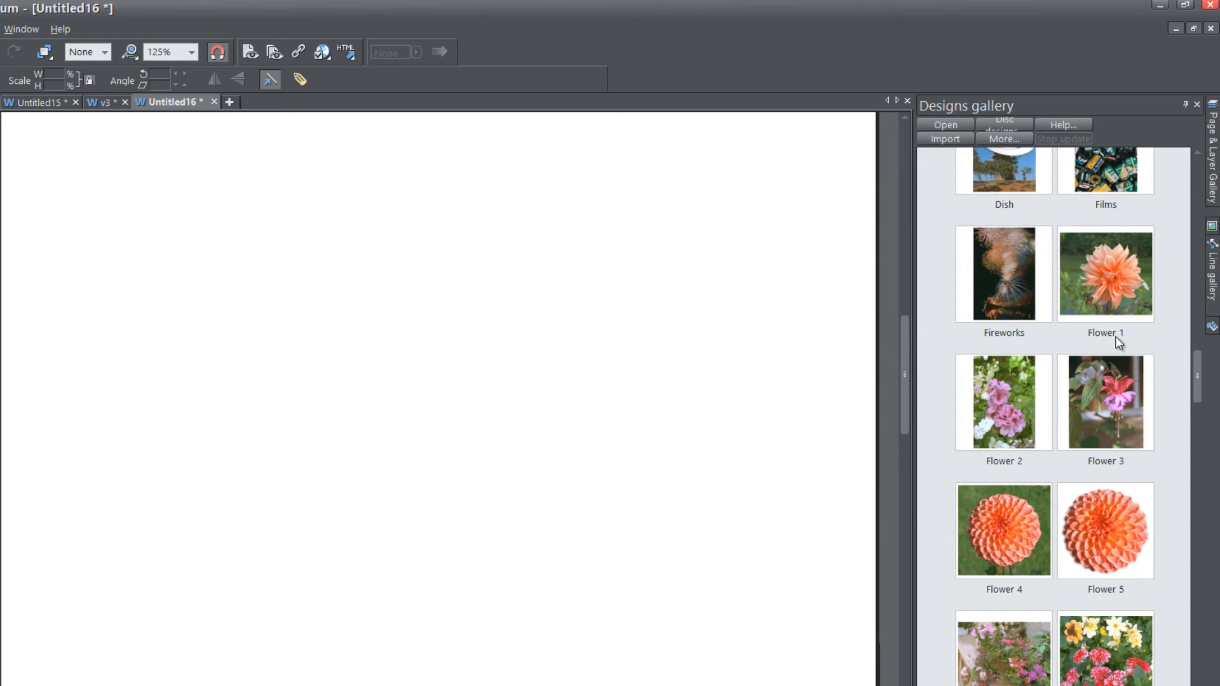
pyautogui.click(1104, 275)
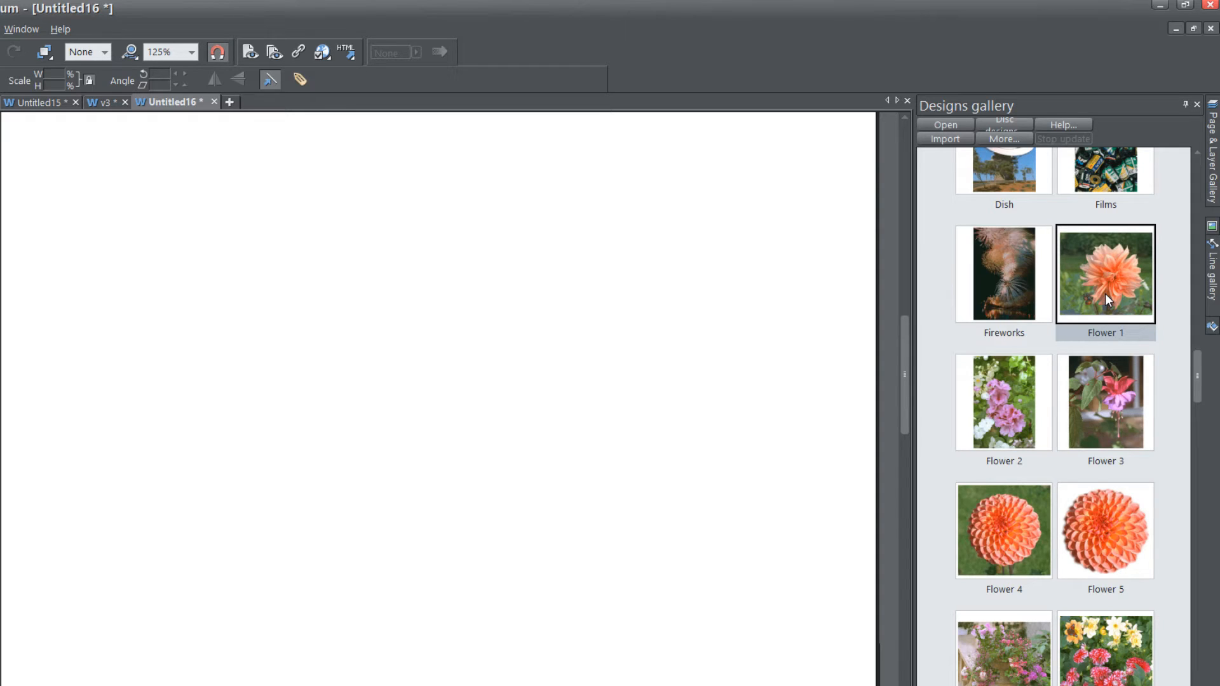
pyautogui.moveTo(1118, 305)
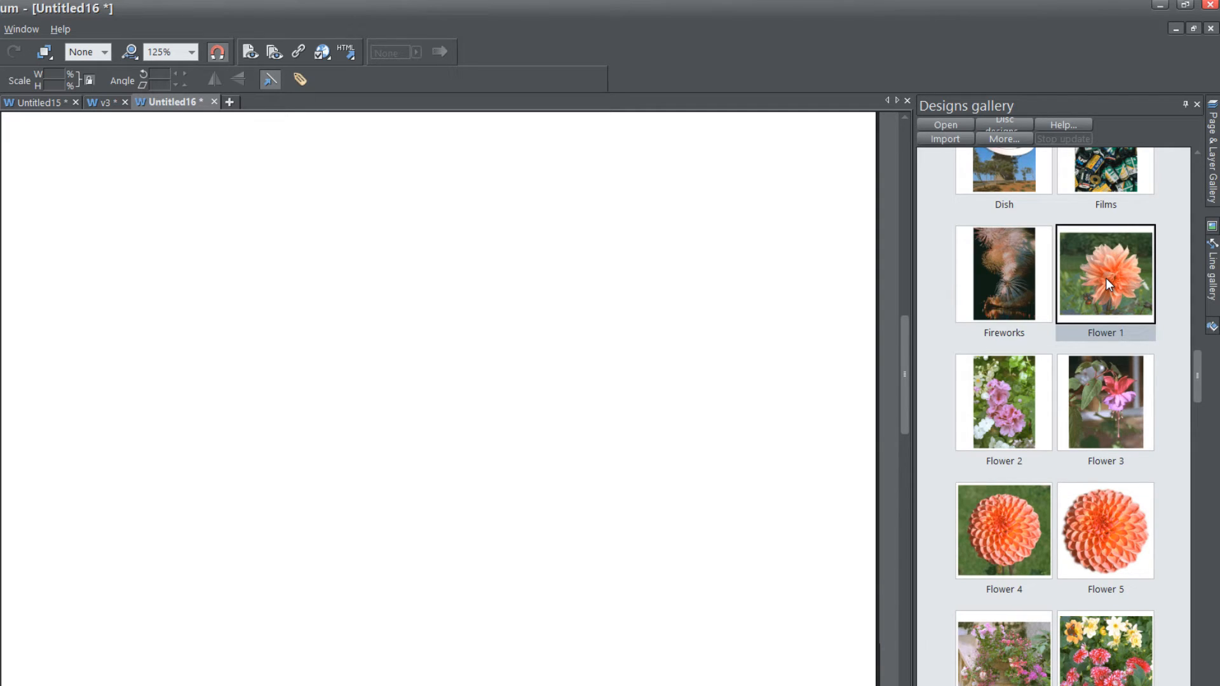
pyautogui.moveTo(971, 290)
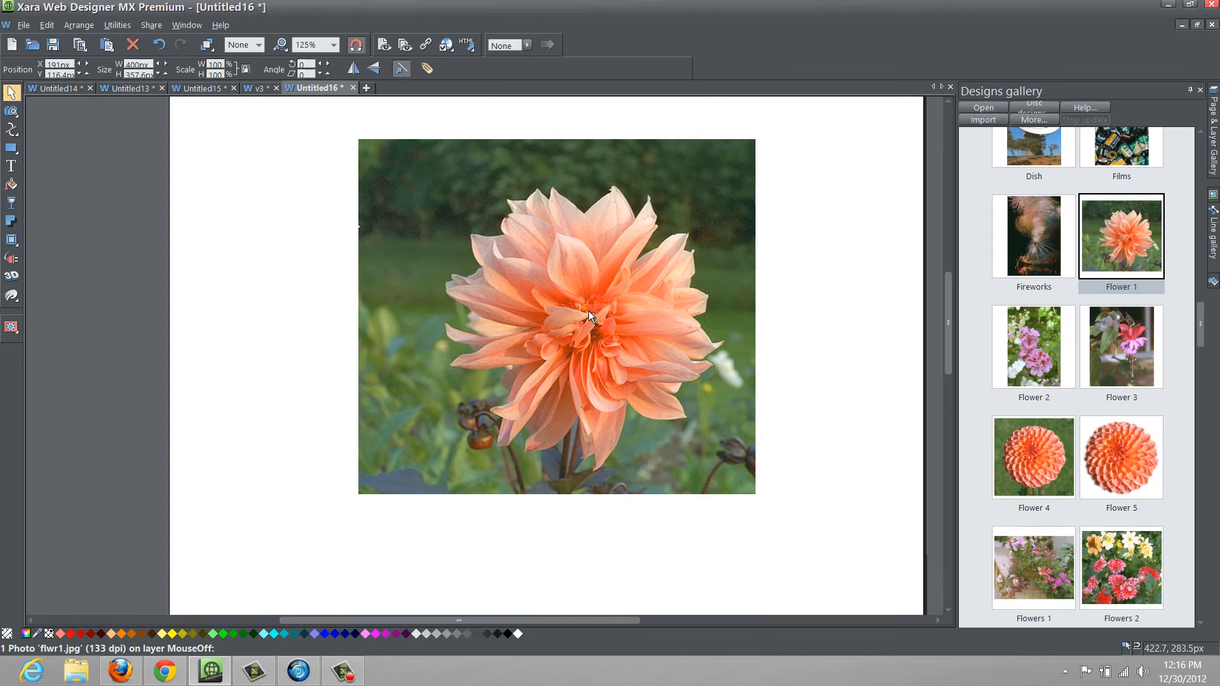
# Select the dahlia photo and bring up the Photo tool flyout.
pyautogui.click(589, 317)
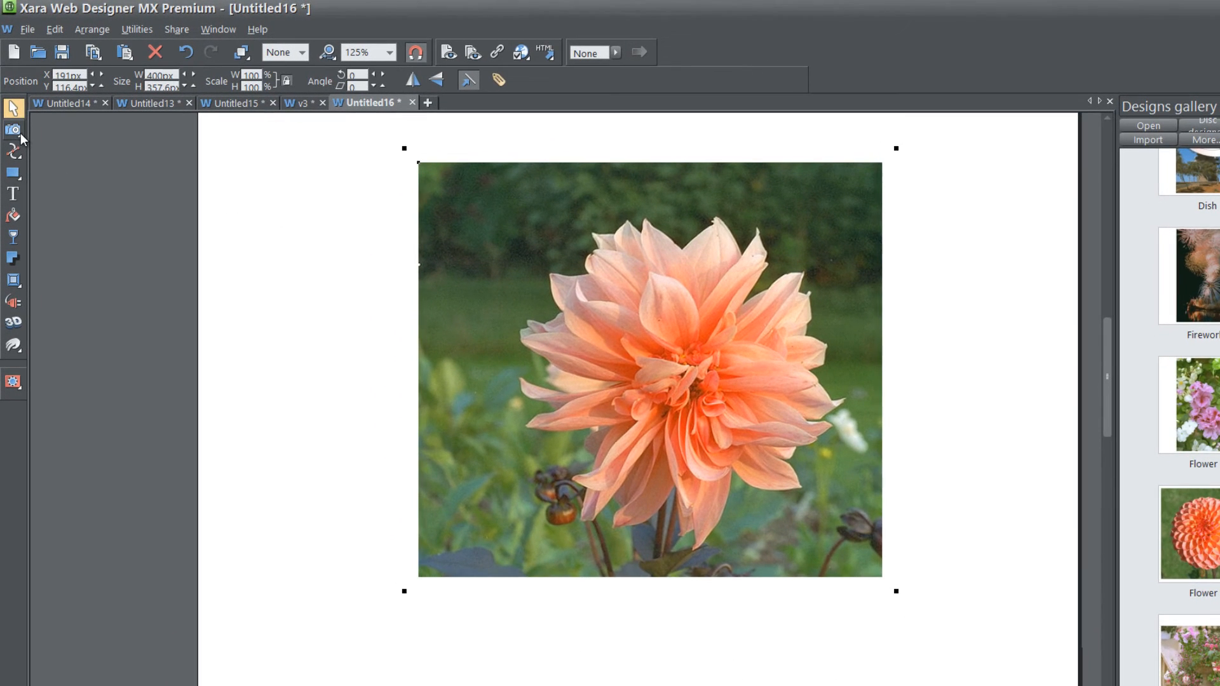
pyautogui.click(13, 129)
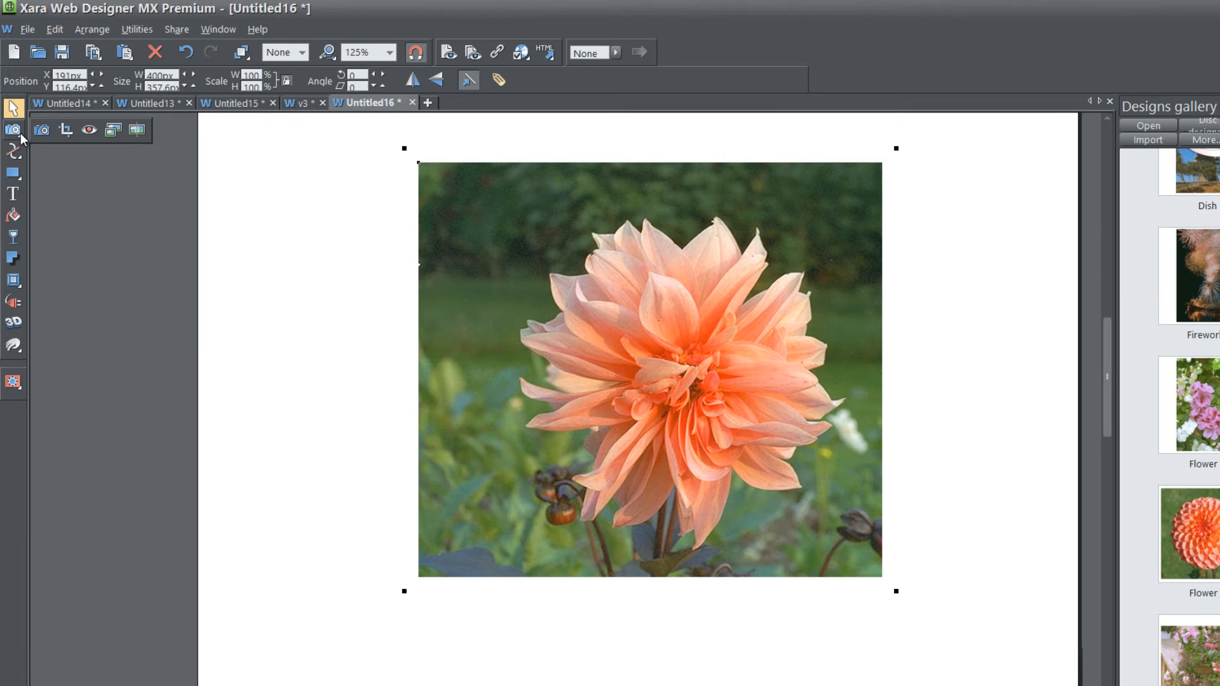
pyautogui.moveTo(40, 129)
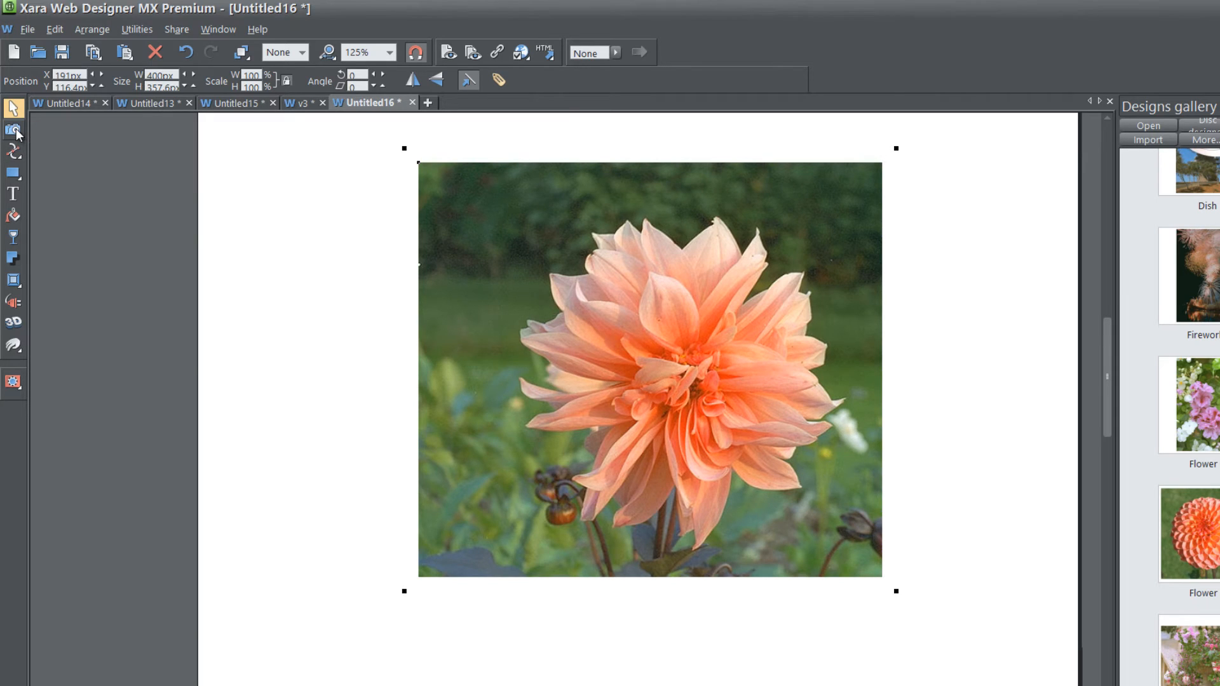
pyautogui.click(13, 130)
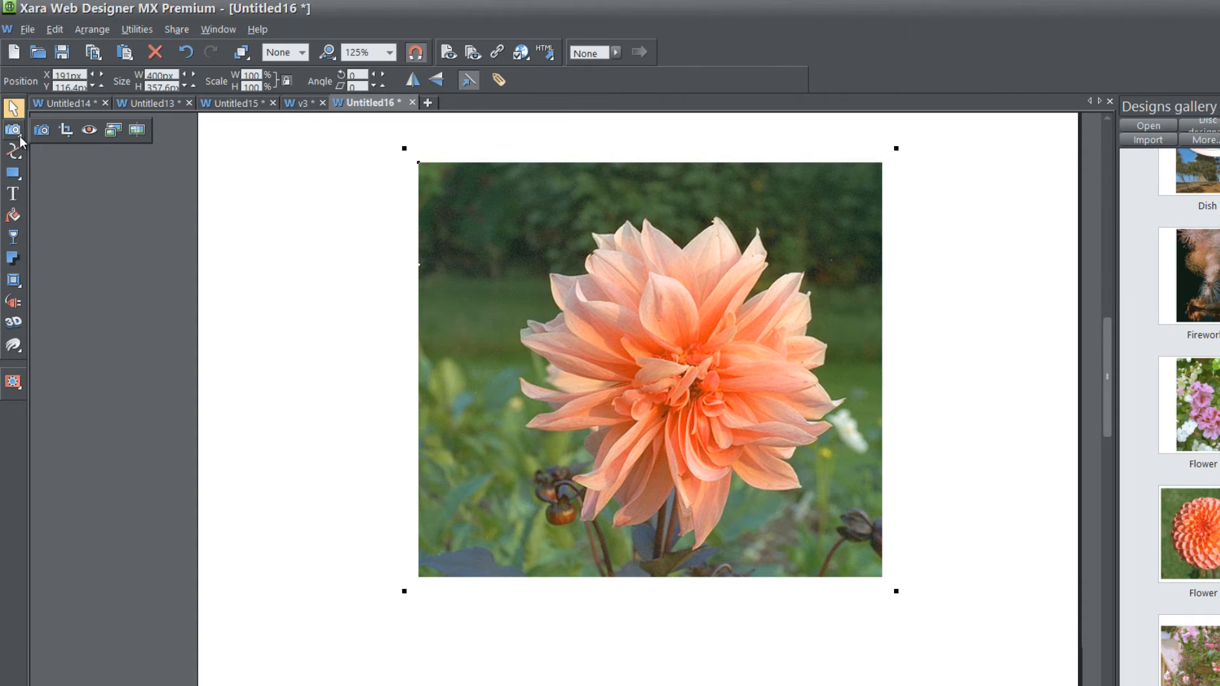
pyautogui.moveTo(41, 129)
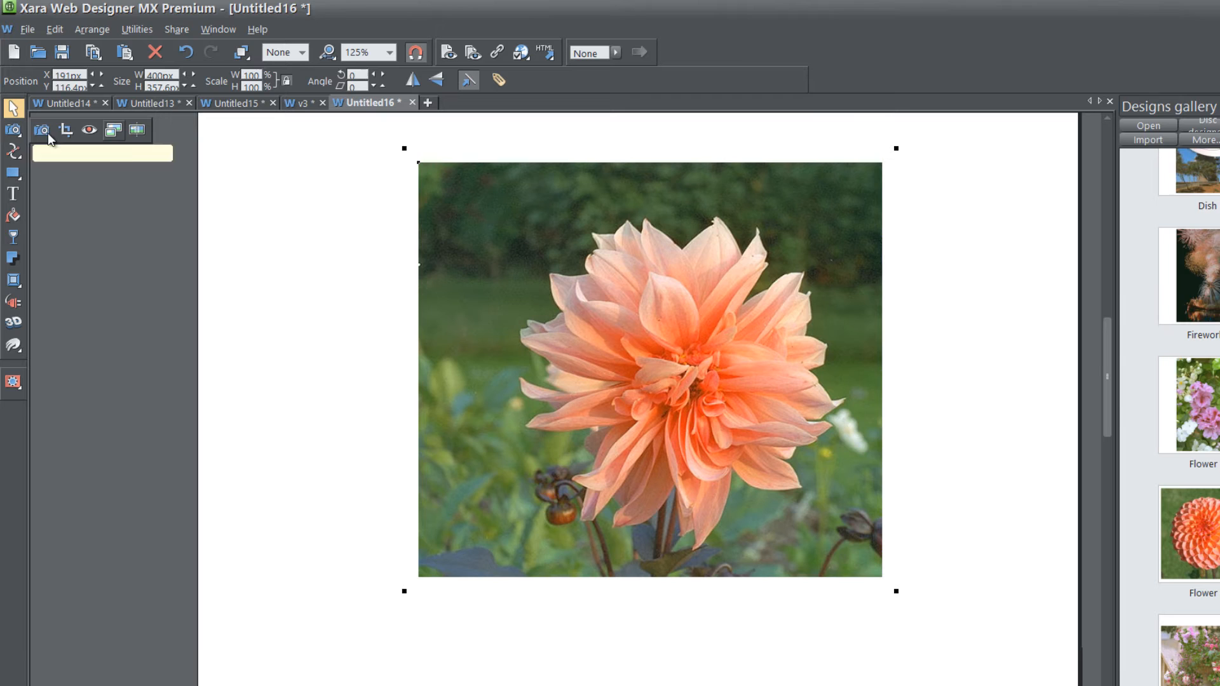
pyautogui.moveTo(40, 130)
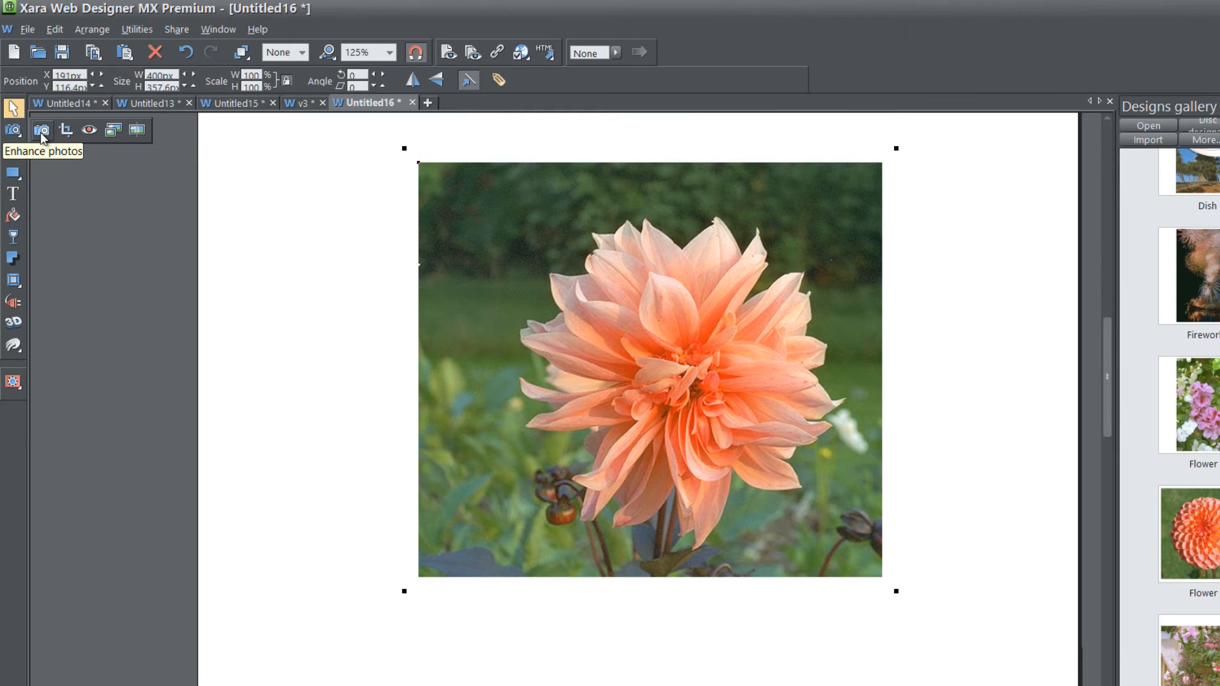
# Activate the Enhance photos tool on the dahlia photo, all adjustments at zero.
pyautogui.click(41, 130)
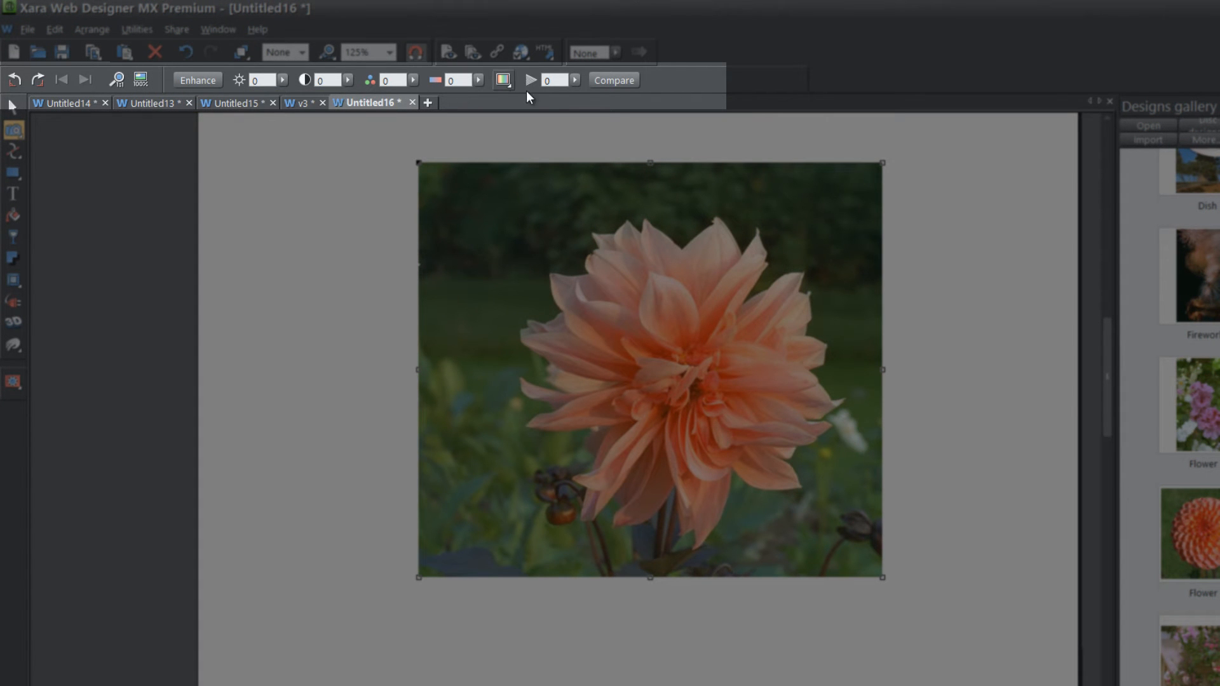
pyautogui.moveTo(504, 79)
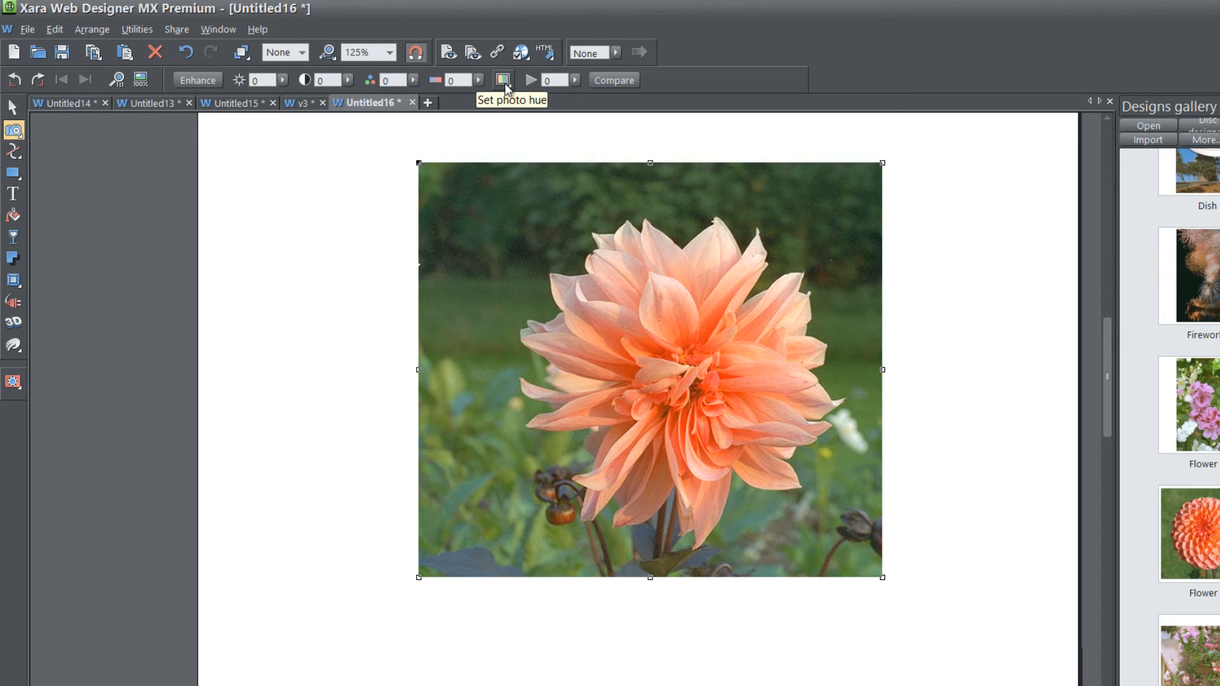
# Show the Set photo hue control and set the Hue slider to orange.
pyautogui.click(503, 79)
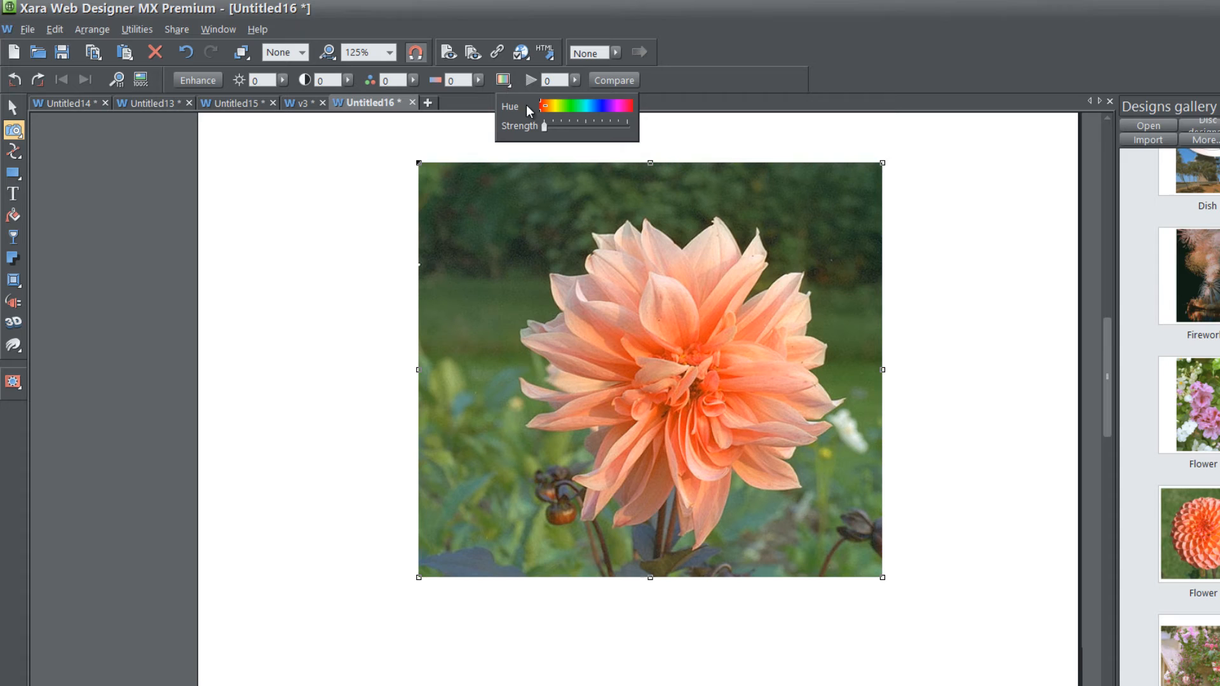
pyautogui.moveTo(559, 116)
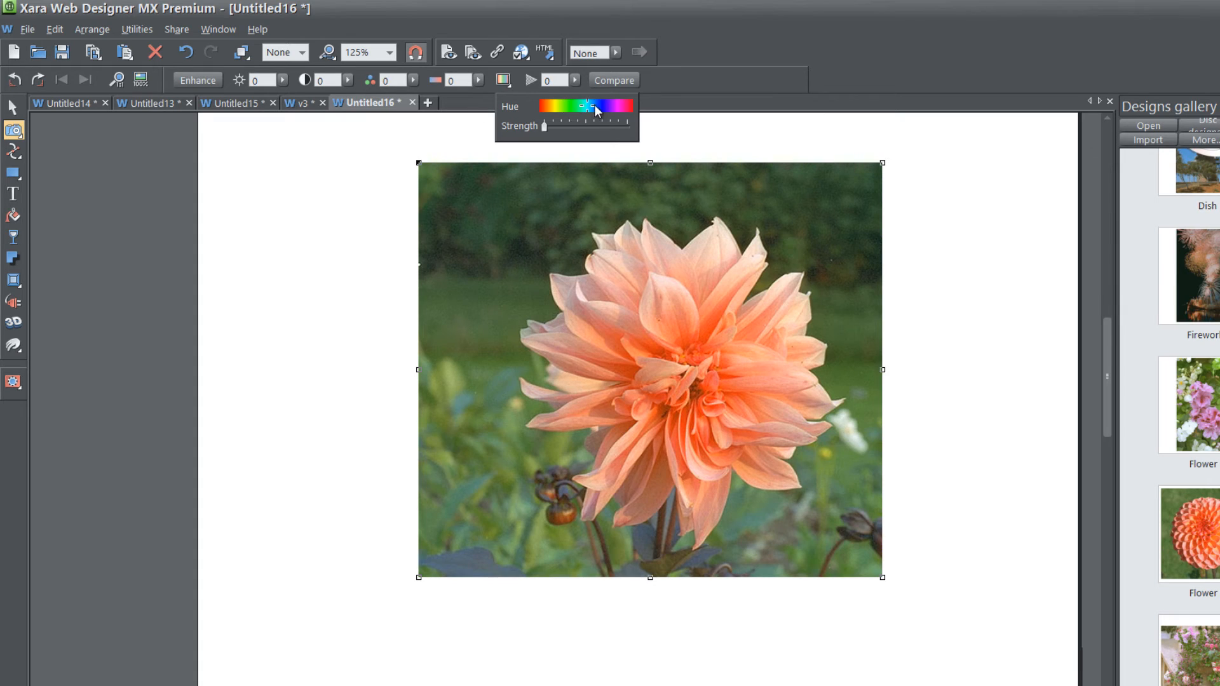
pyautogui.moveTo(587, 106); pyautogui.dragTo(615, 106)
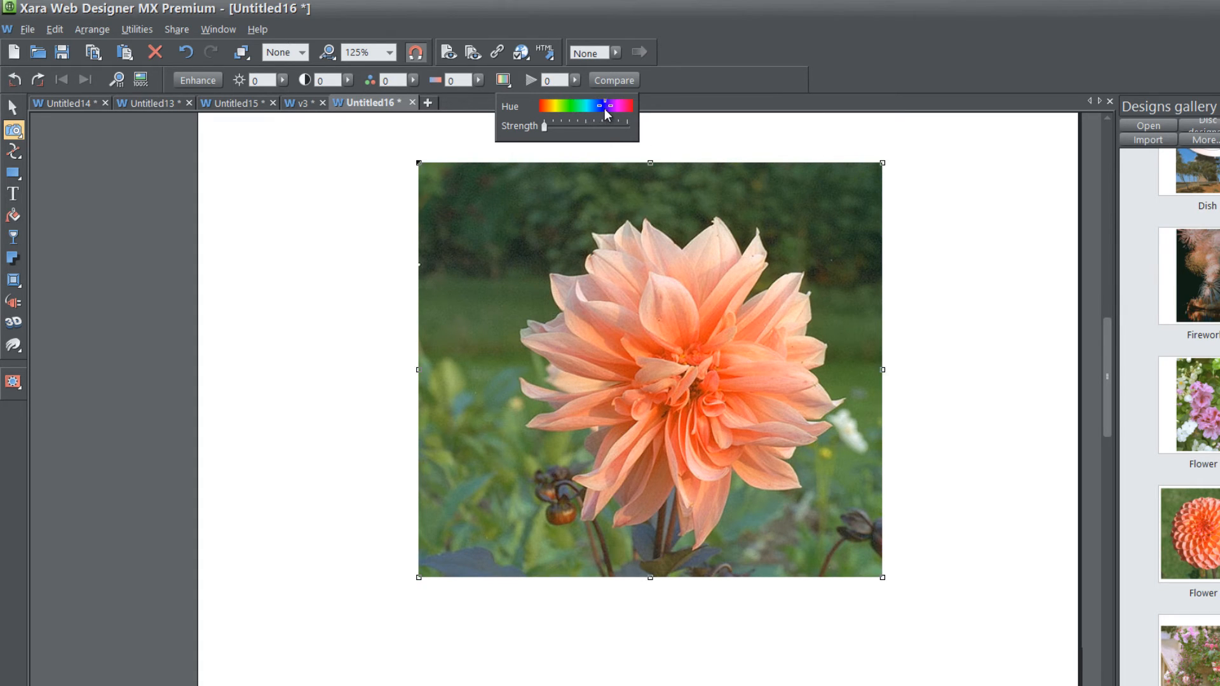
pyautogui.moveTo(603, 106); pyautogui.dragTo(546, 105)
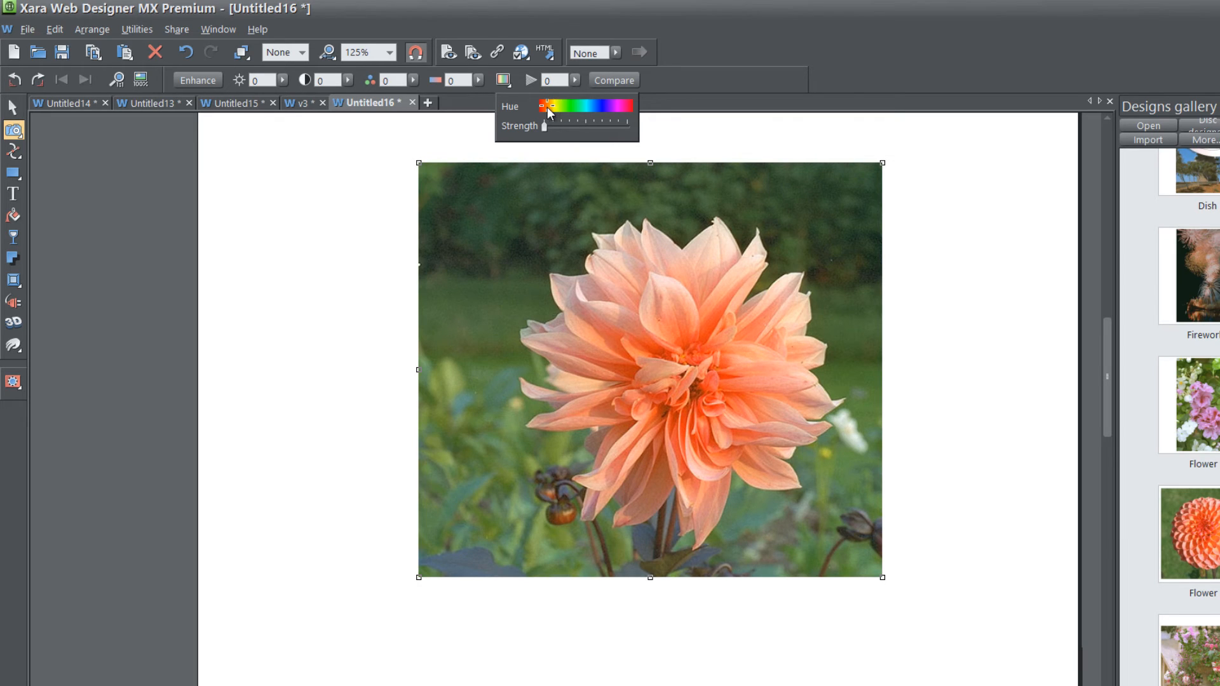
pyautogui.moveTo(535, 135)
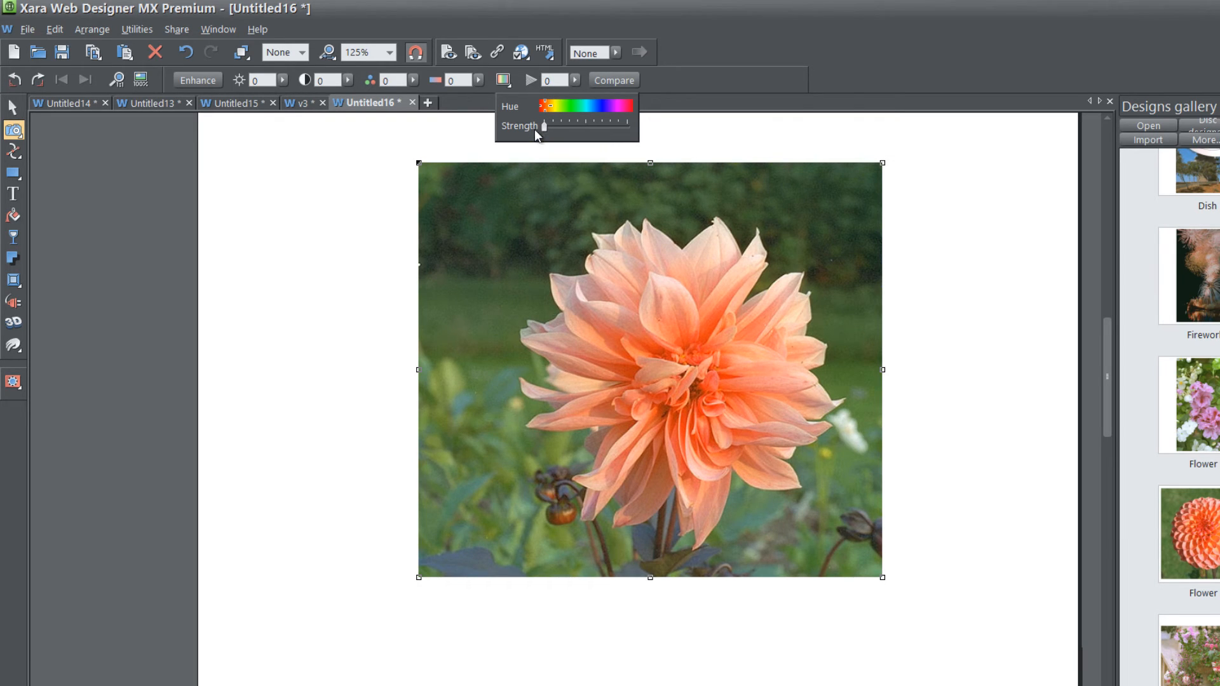
pyautogui.moveTo(546, 128)
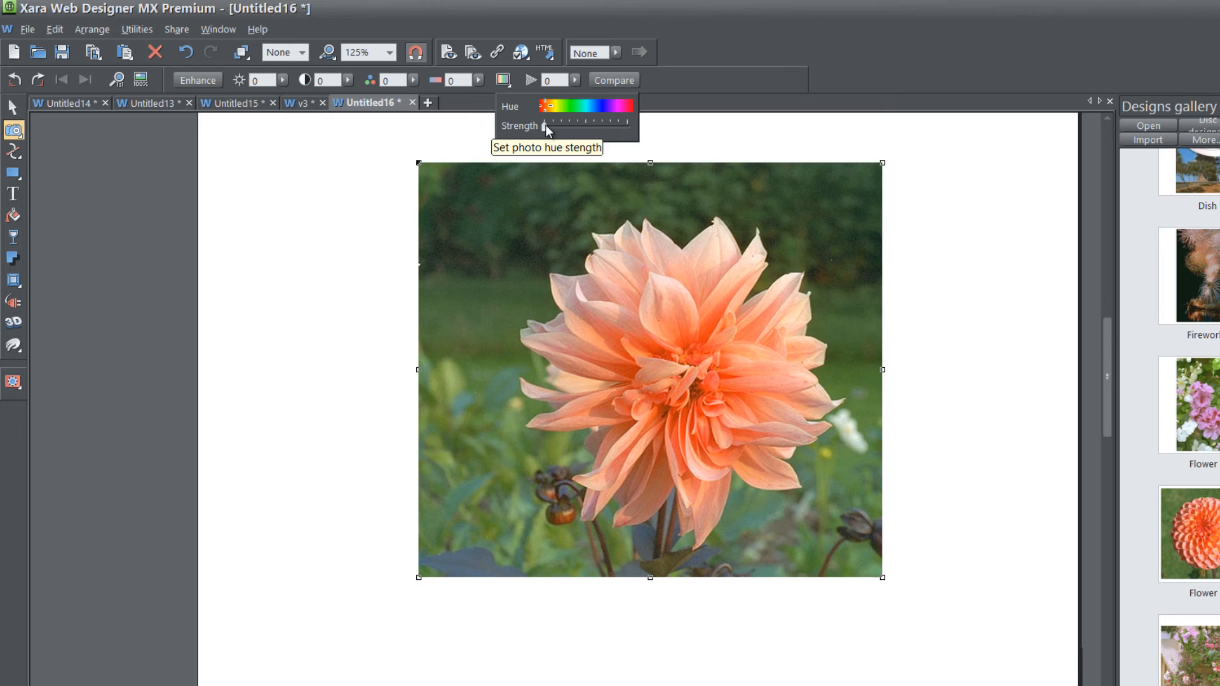
# Raise the Strength slider to full so the green background browns, then ease it back.
pyautogui.moveTo(542, 123); pyautogui.dragTo(566, 127)
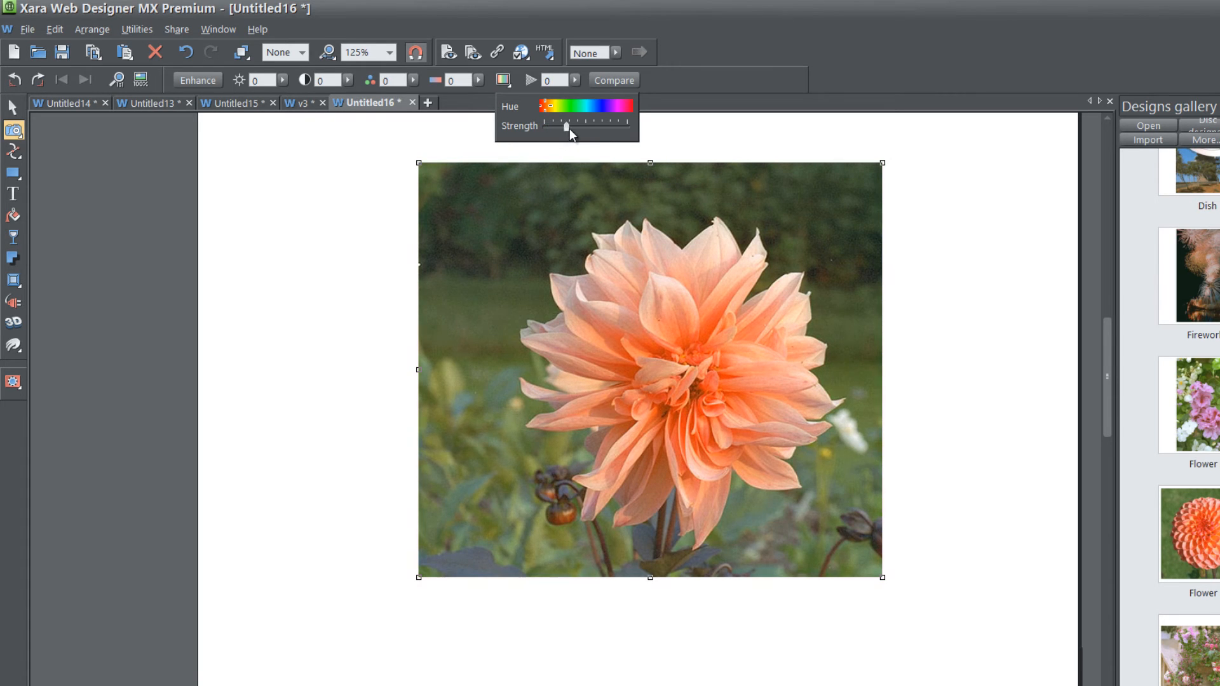
pyautogui.moveTo(566, 124); pyautogui.dragTo(605, 125)
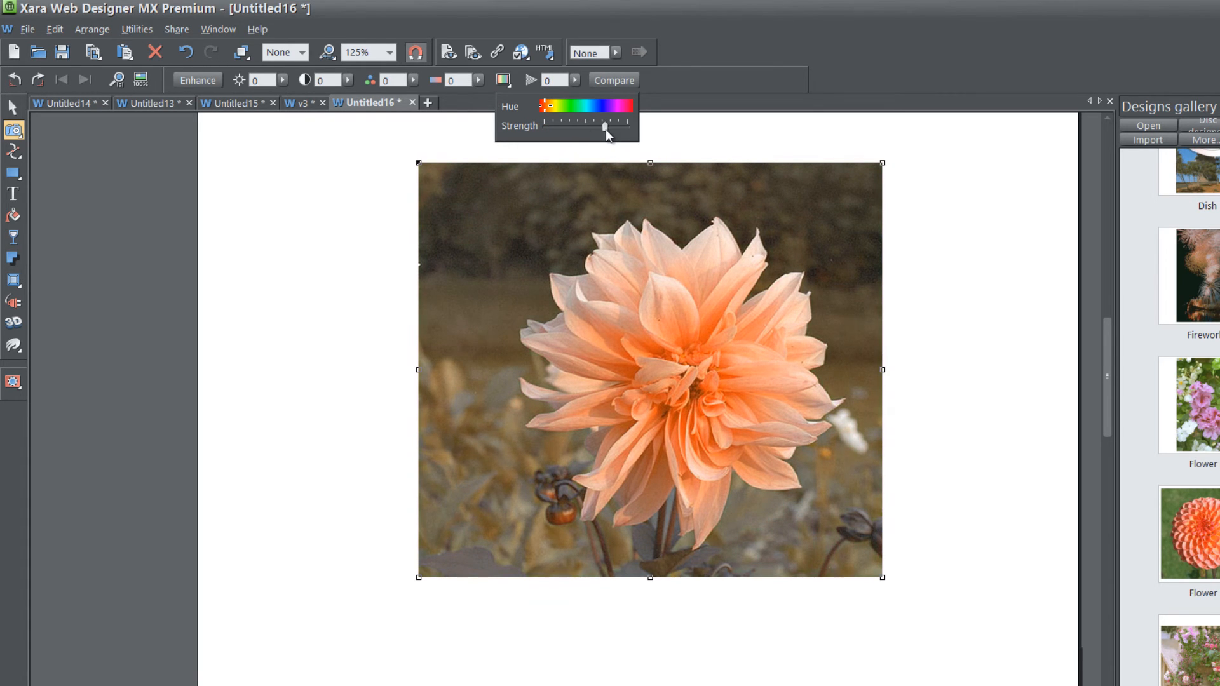
pyautogui.moveTo(605, 122); pyautogui.dragTo(622, 123)
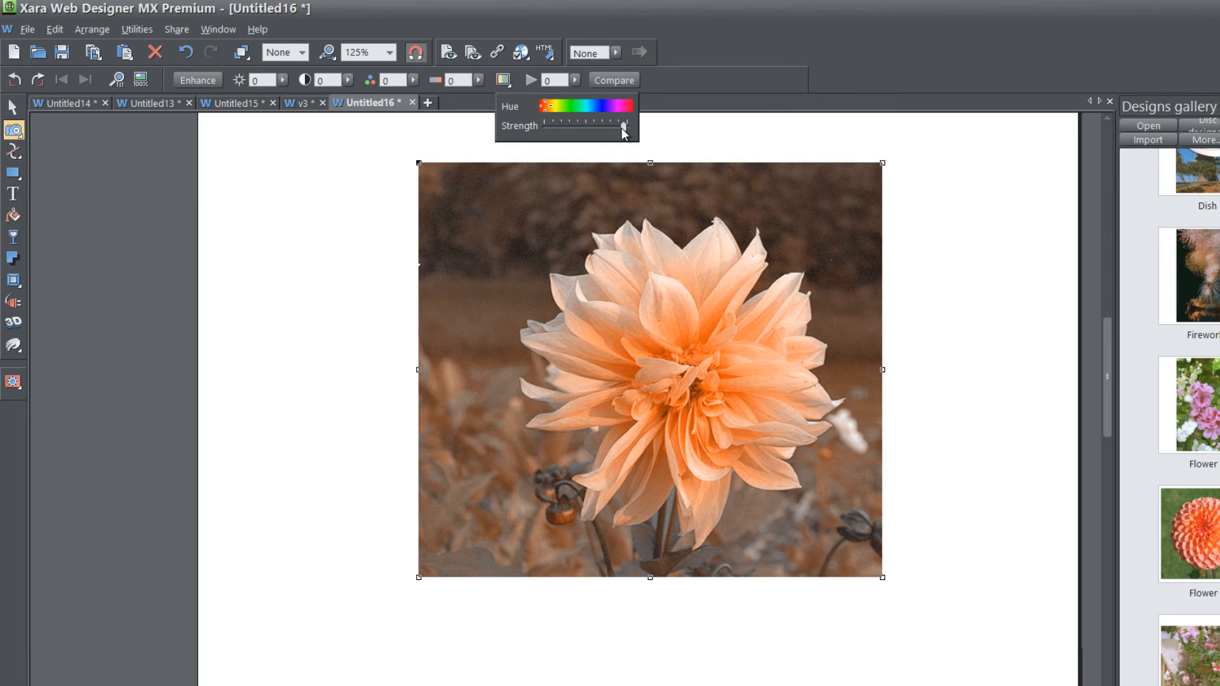
pyautogui.moveTo(623, 124); pyautogui.dragTo(587, 123)
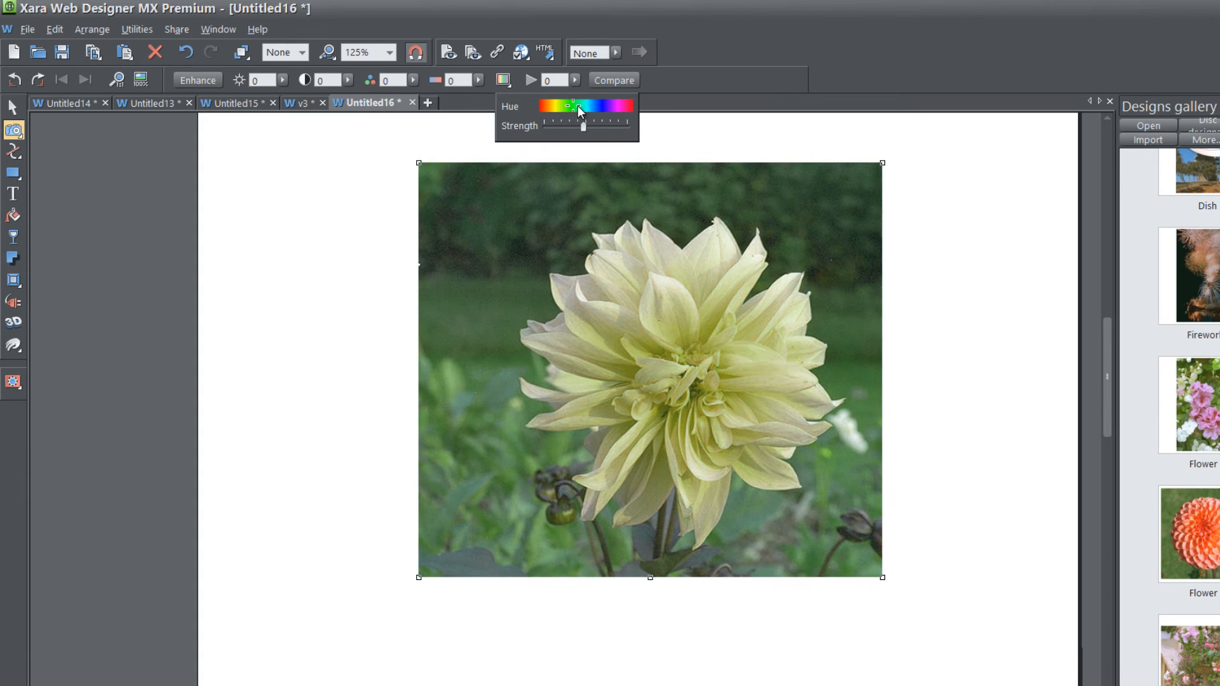
# Try blue and violet hues for lilac and purple petals, return to orange, then shift toward pink.
pyautogui.moveTo(573, 106); pyautogui.dragTo(597, 106)
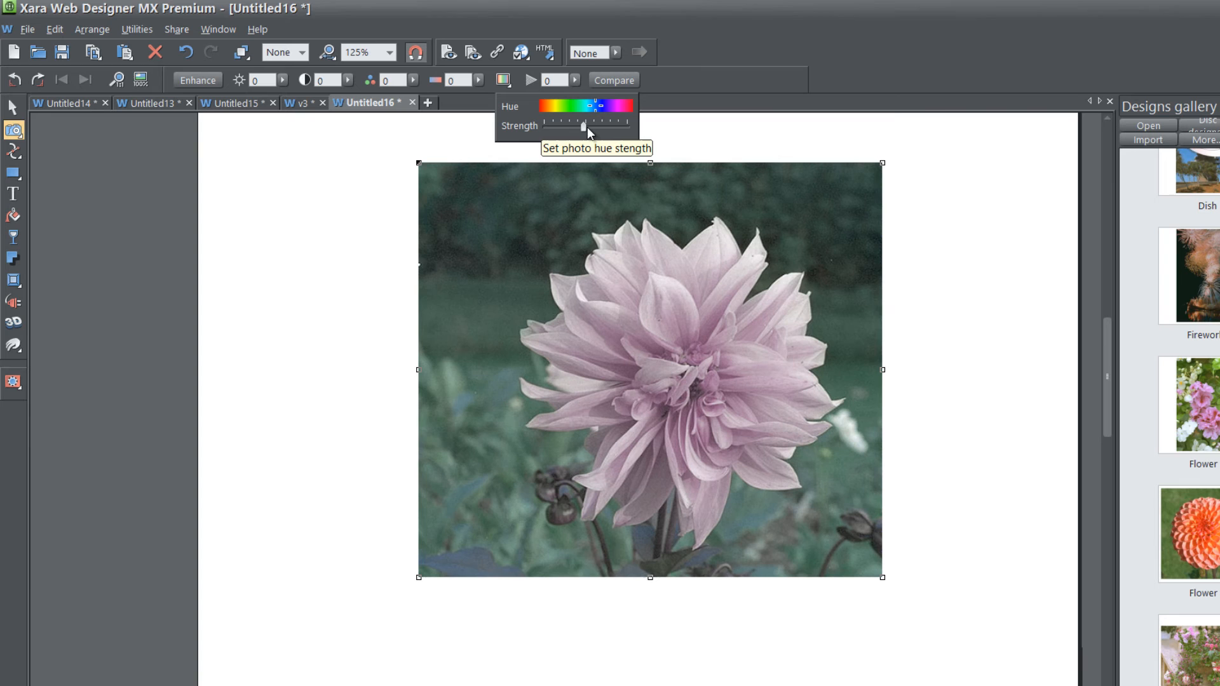
pyautogui.moveTo(583, 122); pyautogui.dragTo(593, 124)
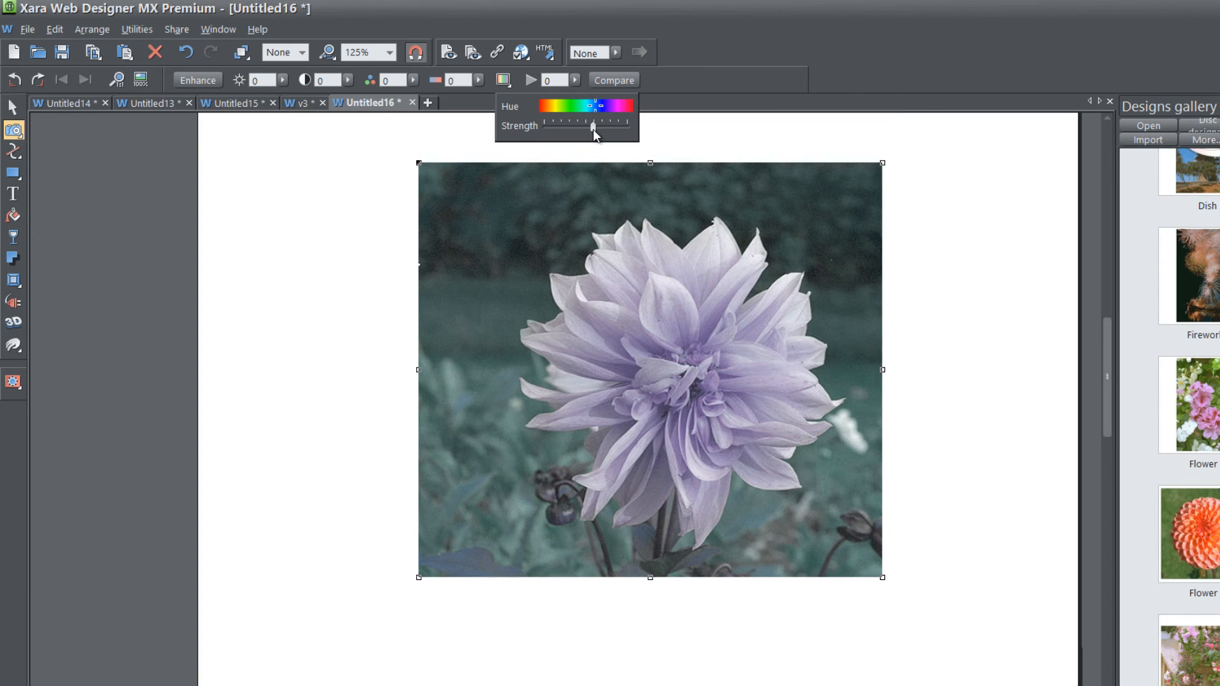
pyautogui.moveTo(592, 106); pyautogui.dragTo(605, 105)
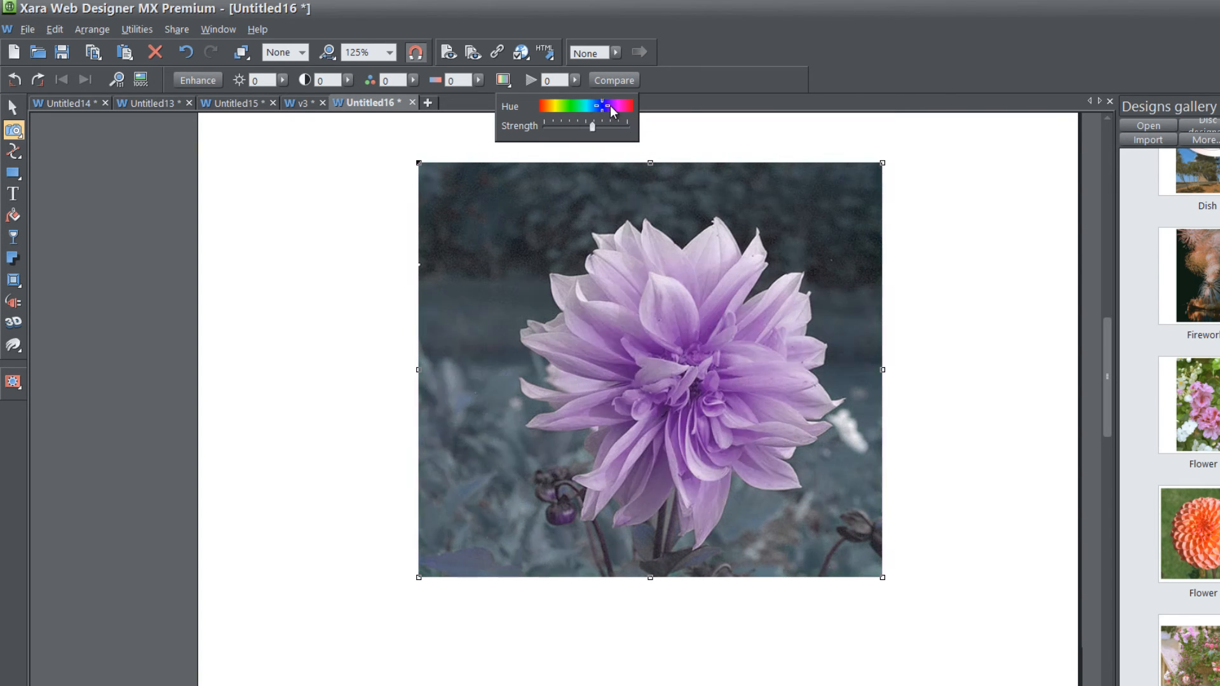
pyautogui.moveTo(602, 105); pyautogui.dragTo(594, 105)
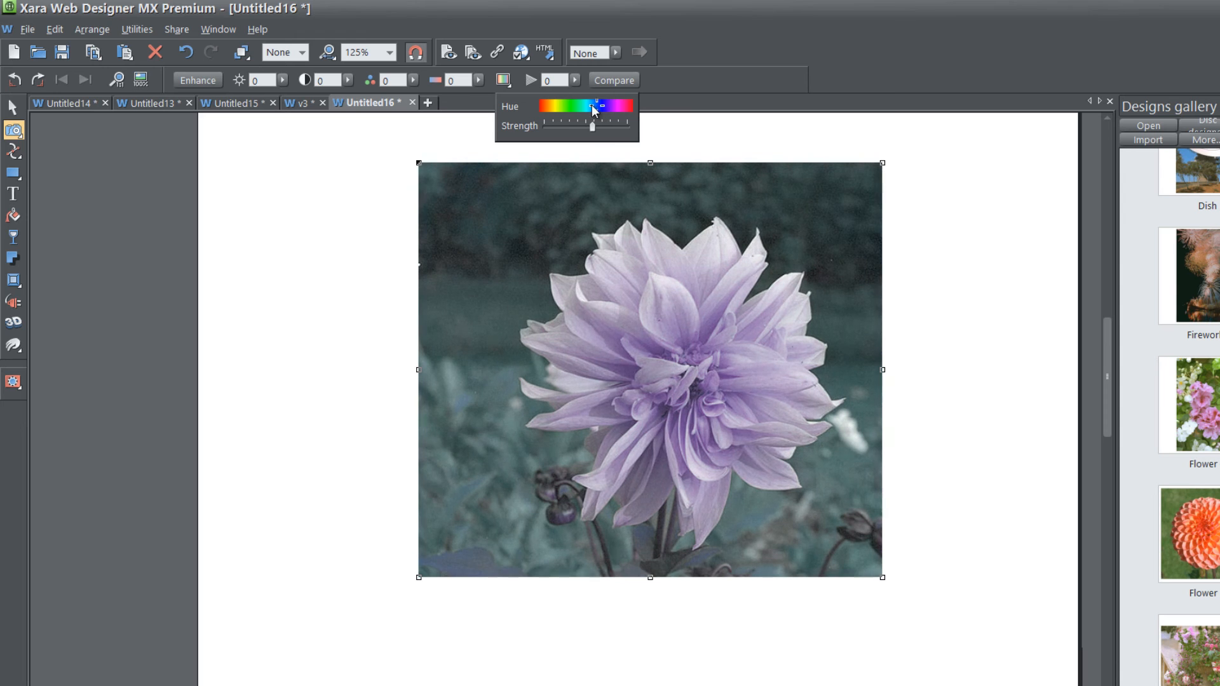
pyautogui.moveTo(594, 106); pyautogui.dragTo(547, 106)
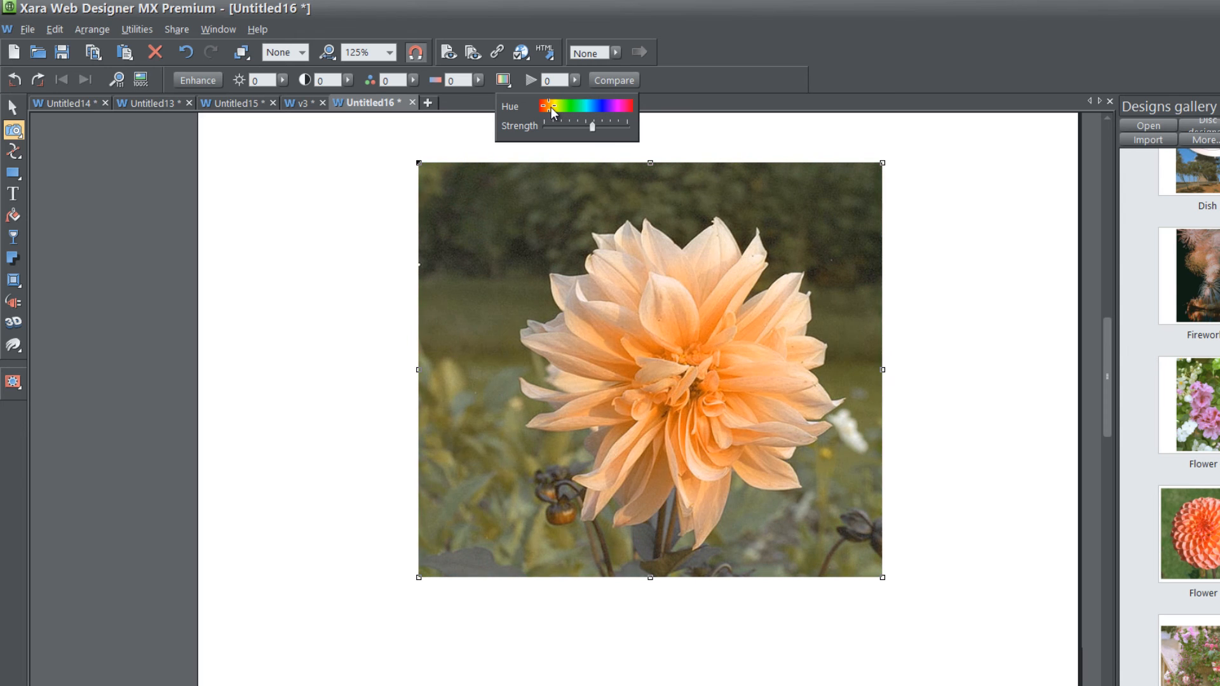
pyautogui.moveTo(549, 106); pyautogui.dragTo(612, 106)
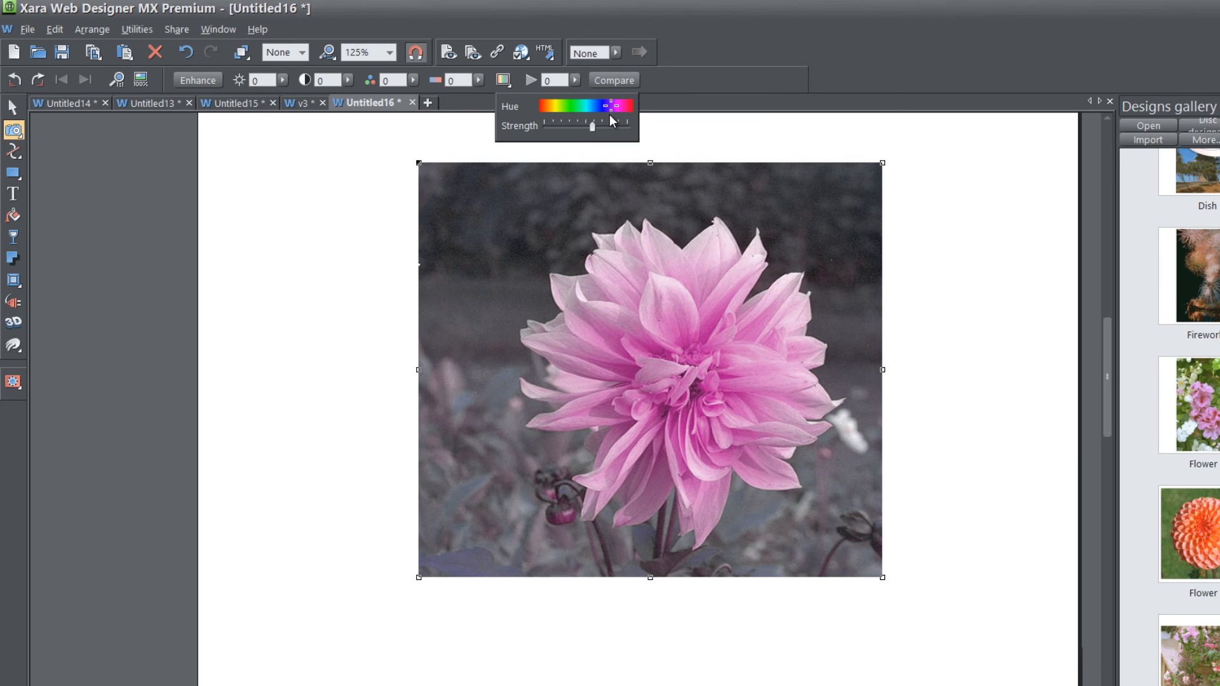
# Move Hue through purple and green and lower Strength so the petals look cream.
pyautogui.moveTo(612, 106); pyautogui.dragTo(595, 106)
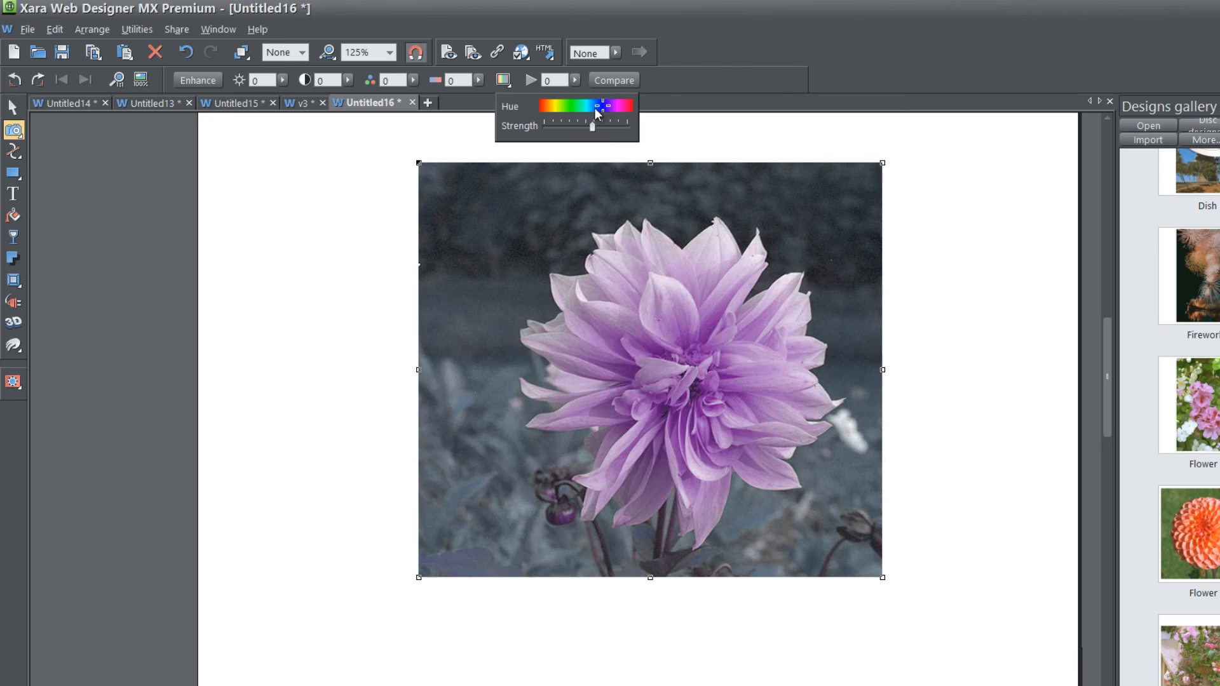
pyautogui.moveTo(598, 103); pyautogui.dragTo(578, 103)
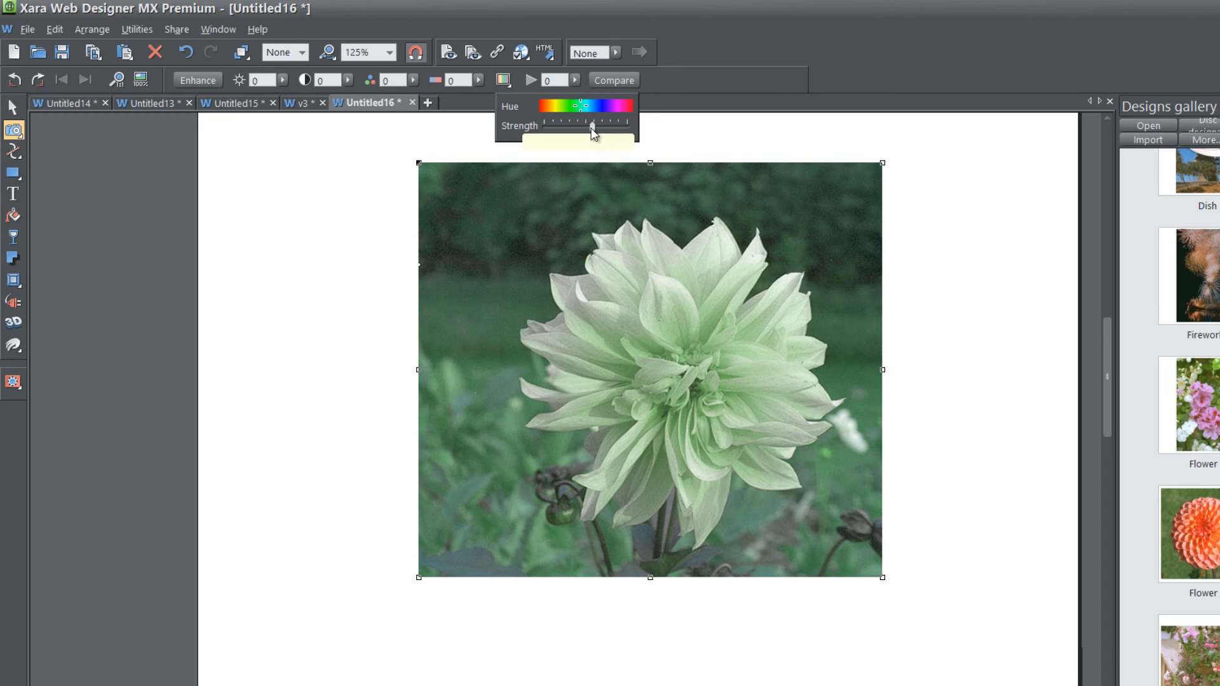
pyautogui.moveTo(591, 122); pyautogui.dragTo(577, 129)
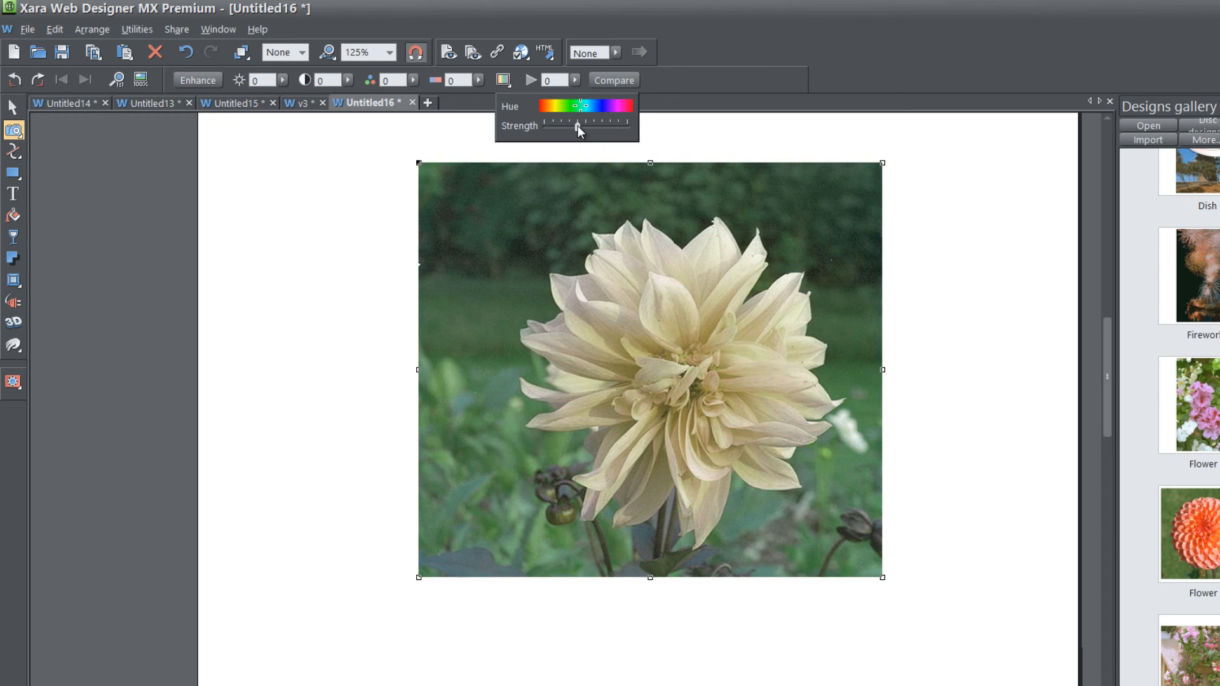
pyautogui.moveTo(580, 124); pyautogui.dragTo(568, 124)
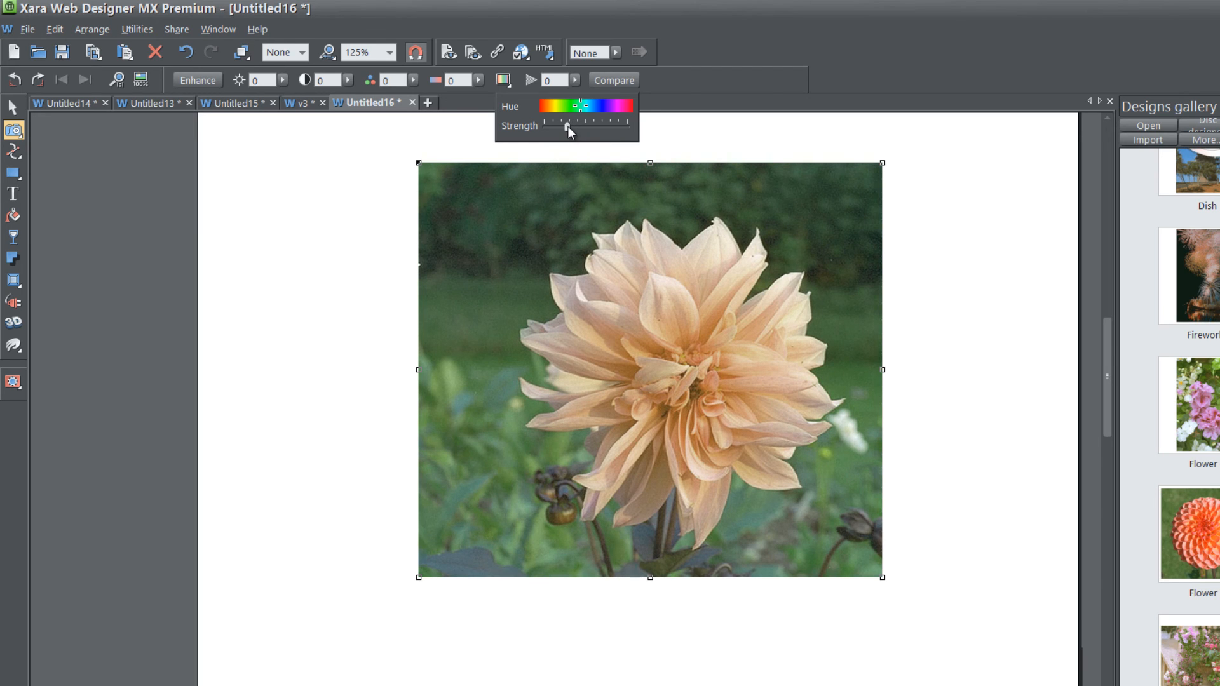
# Alternate Hue between orange and pink, settle on magenta-pink and strengthen the tint.
pyautogui.moveTo(575, 104); pyautogui.dragTo(550, 104)
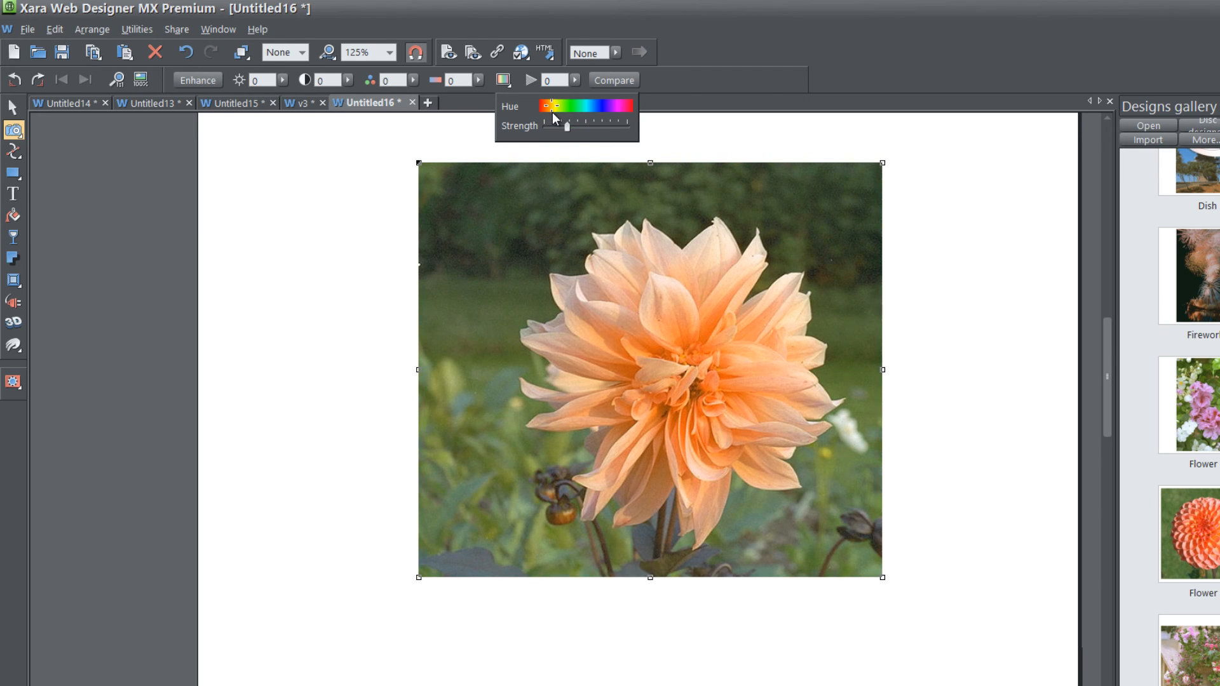
pyautogui.moveTo(554, 106); pyautogui.dragTo(598, 105)
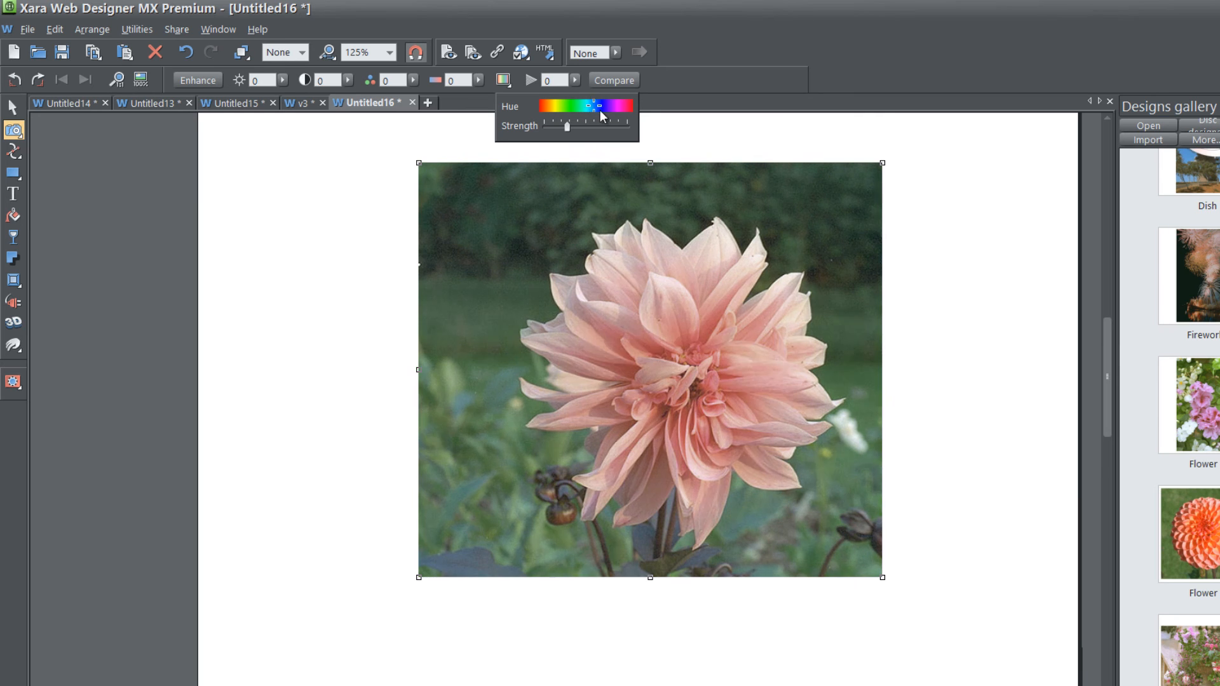
pyautogui.moveTo(595, 103); pyautogui.dragTo(555, 103)
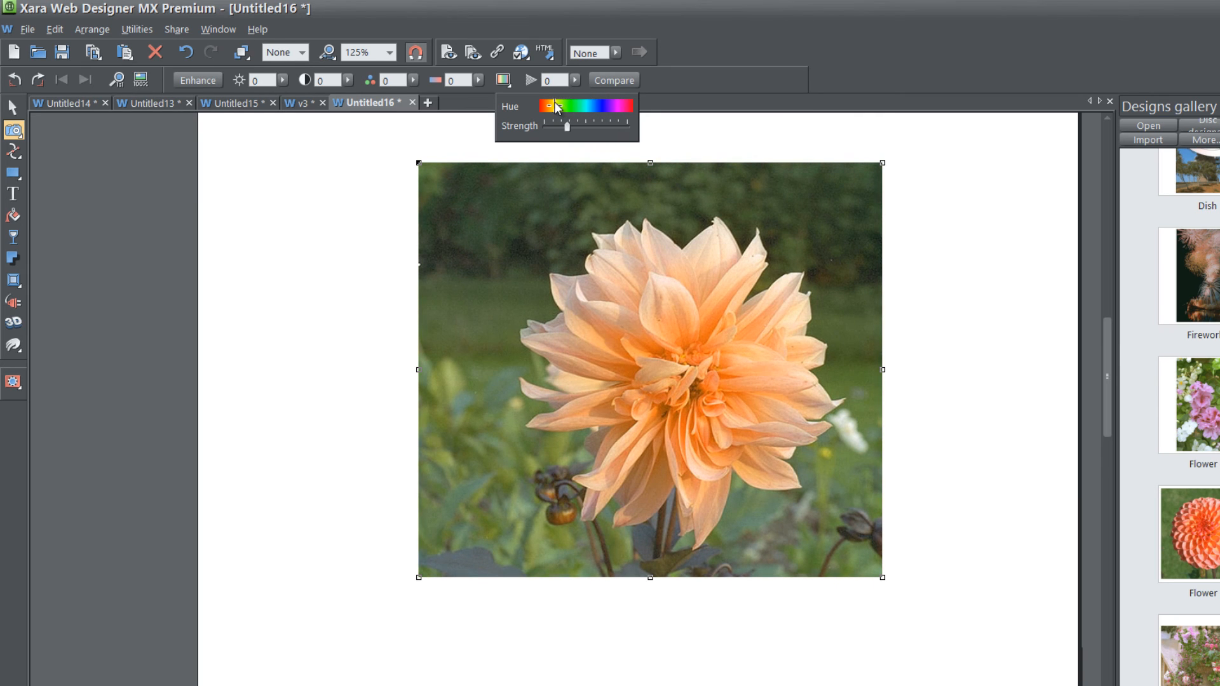
pyautogui.moveTo(554, 106); pyautogui.dragTo(611, 105)
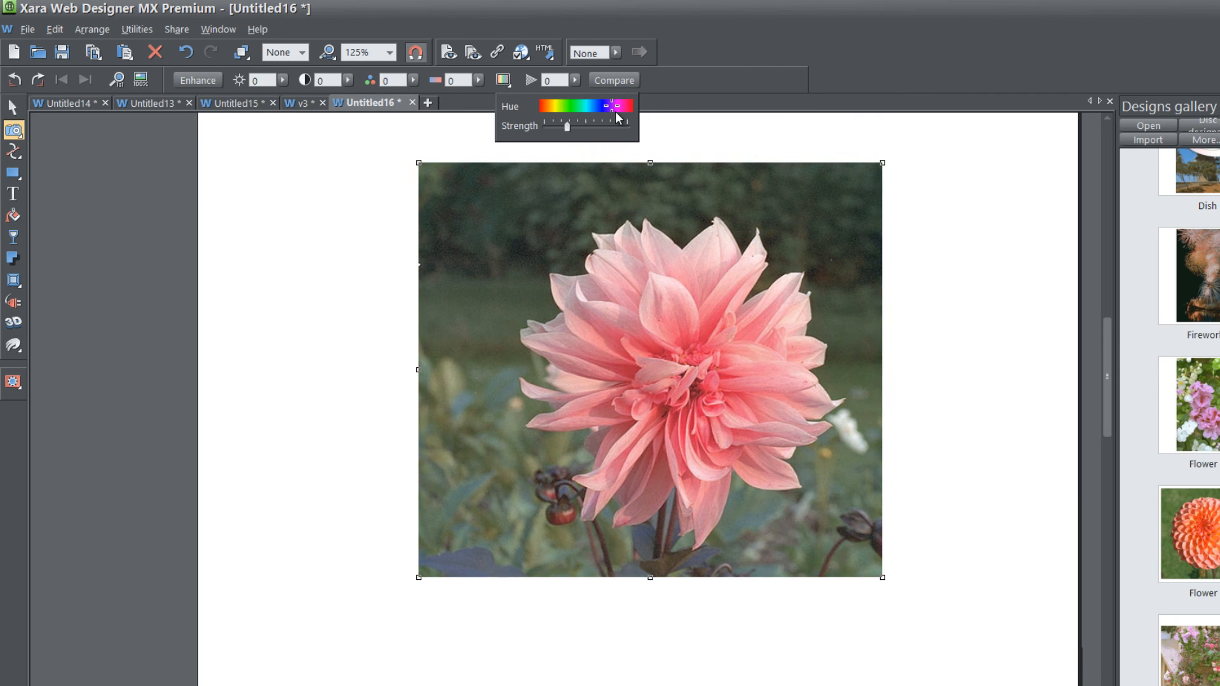
pyautogui.moveTo(567, 126); pyautogui.dragTo(564, 131)
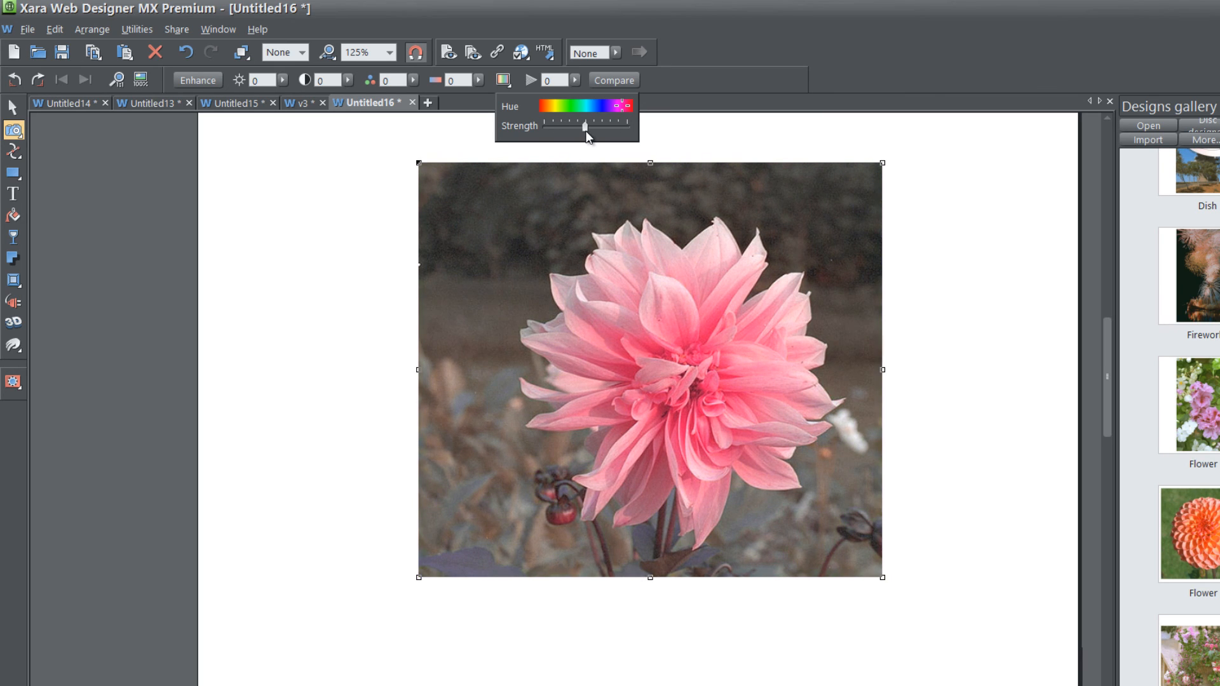
# Pass the tint through mint green, weaken it slightly, then set Hue to golden yellow.
pyautogui.moveTo(585, 126); pyautogui.dragTo(605, 126)
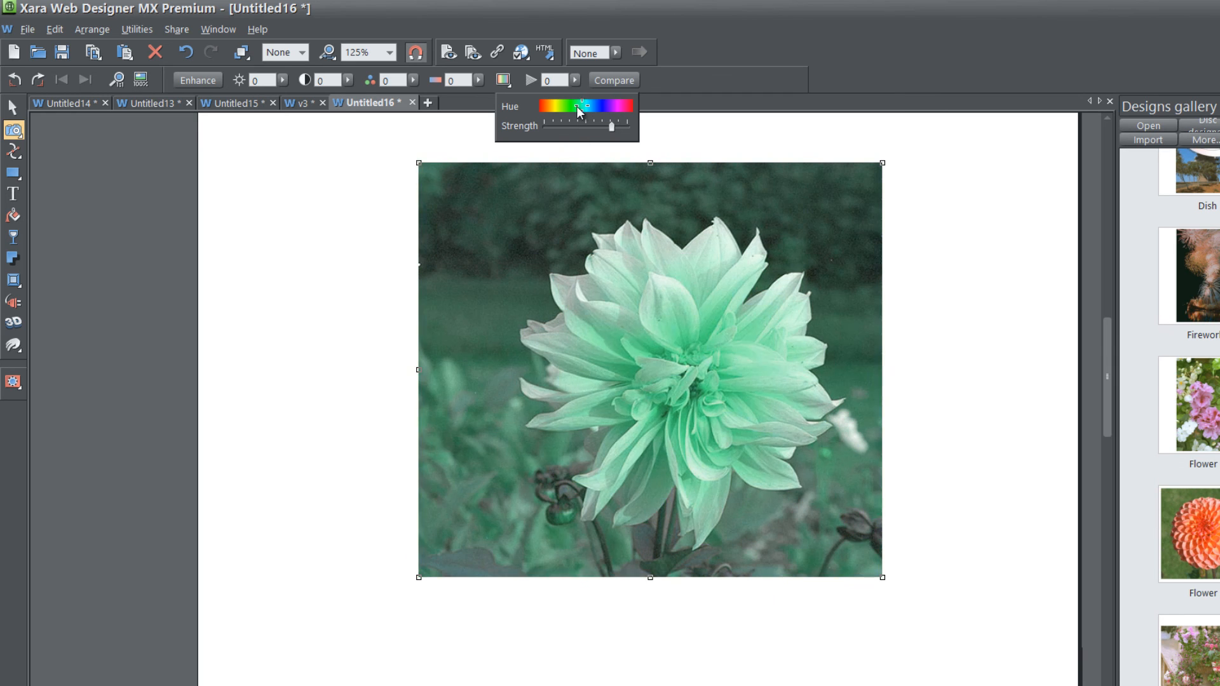
pyautogui.moveTo(611, 126); pyautogui.dragTo(590, 126)
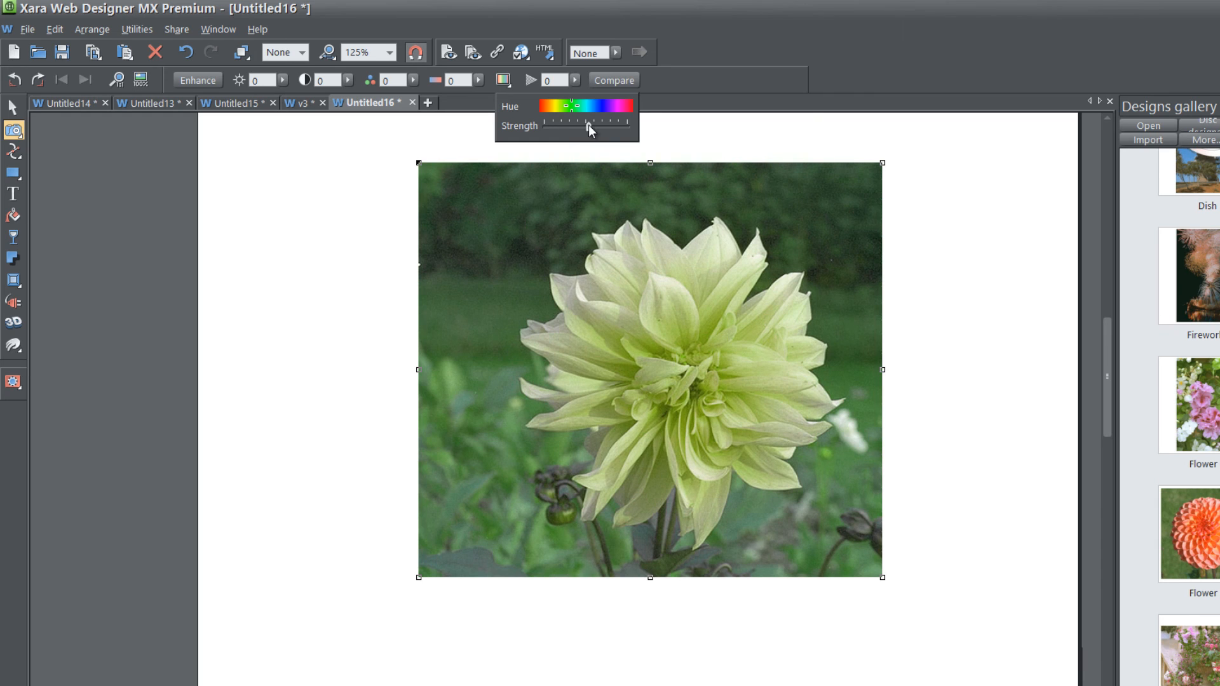
pyautogui.moveTo(589, 107); pyautogui.dragTo(561, 107)
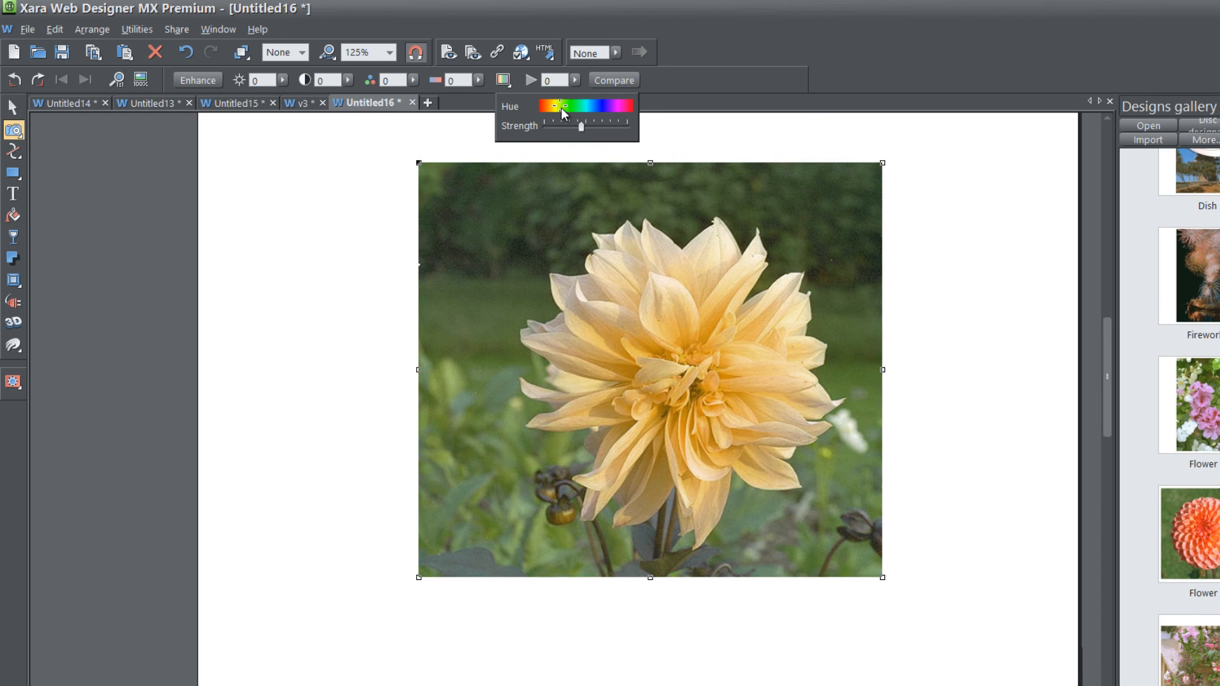